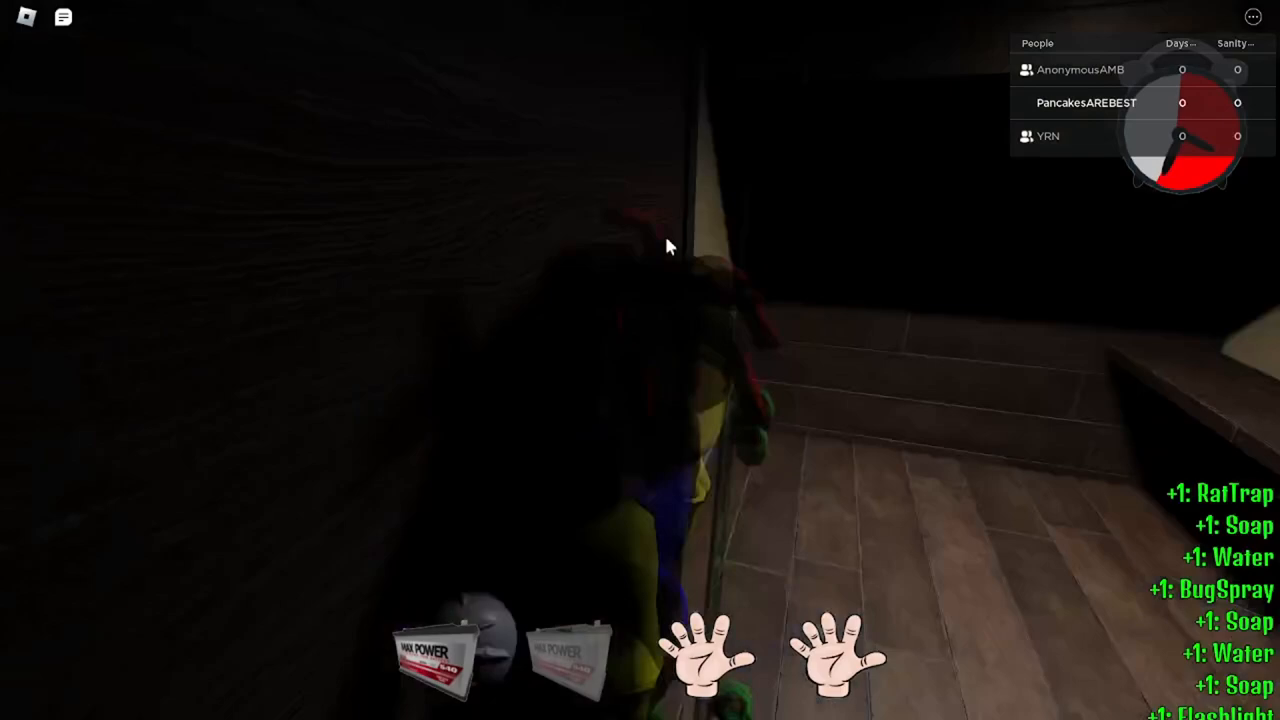
mouse_move(670, 248)
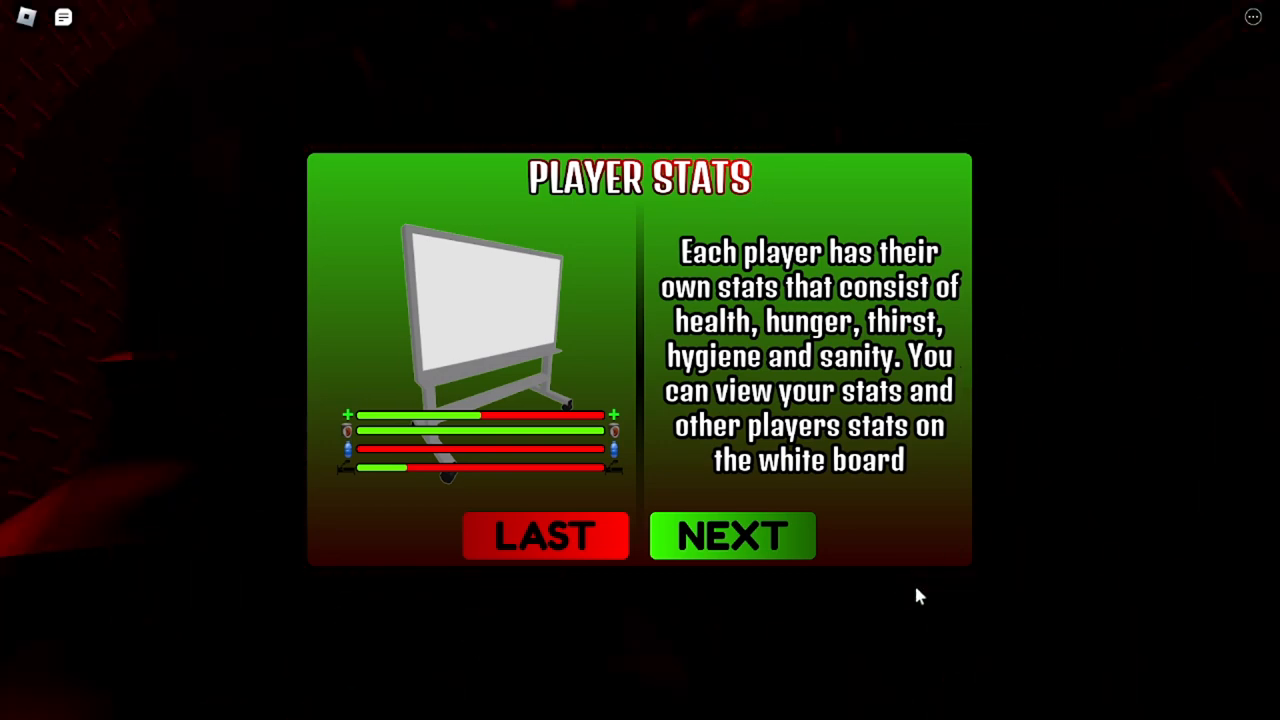
Step: Page through the guide's voting board, events, sleeping, hunger, tasks, ventilation and expeditions pages, then finish it
click(732, 536)
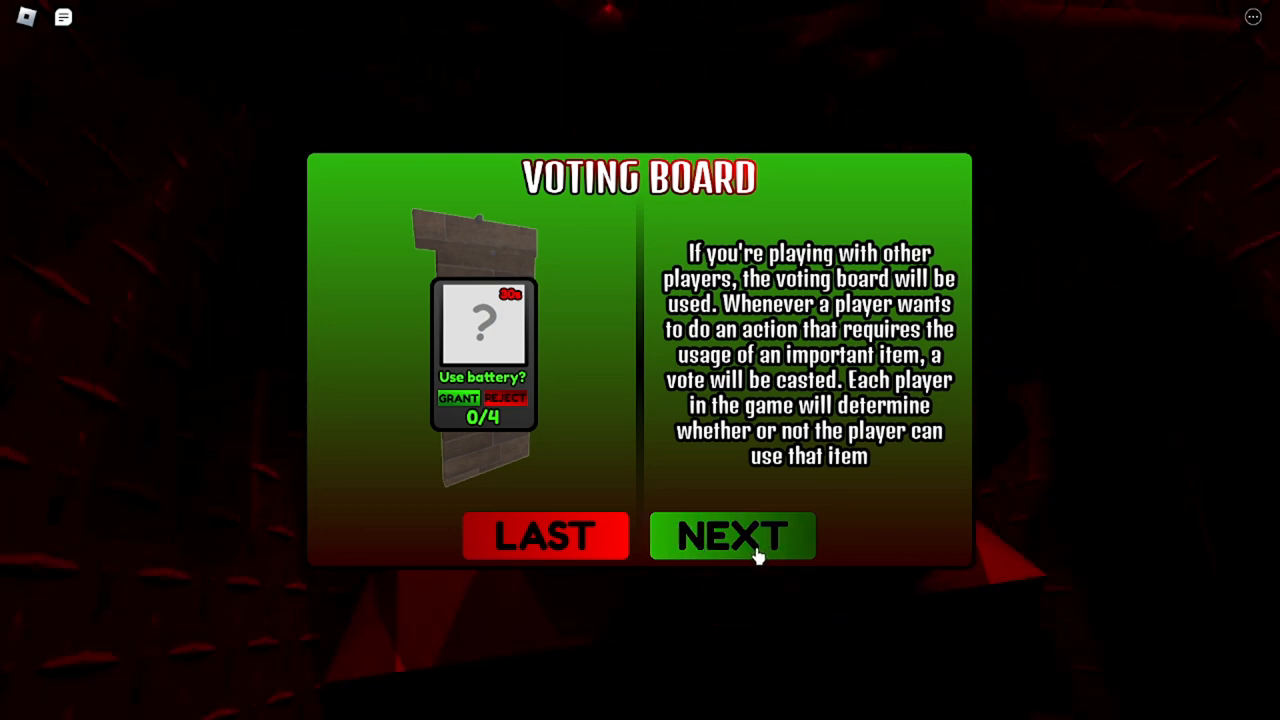
click(732, 536)
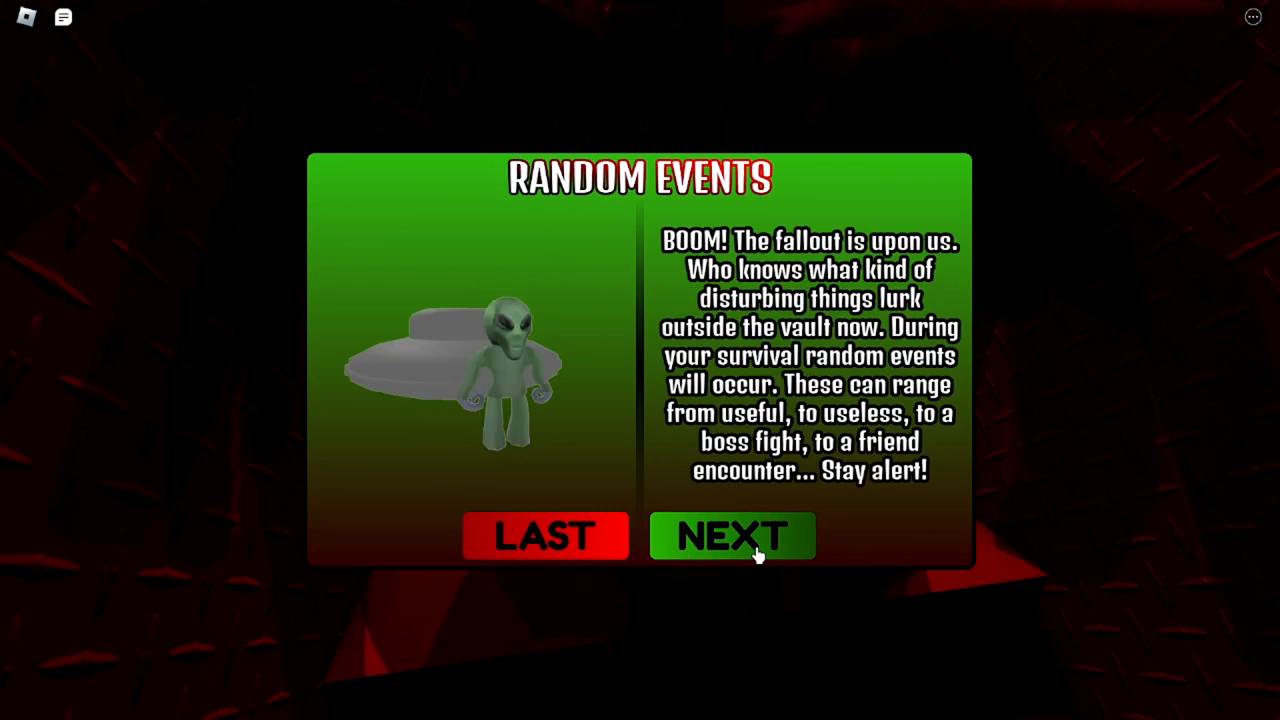
click(732, 536)
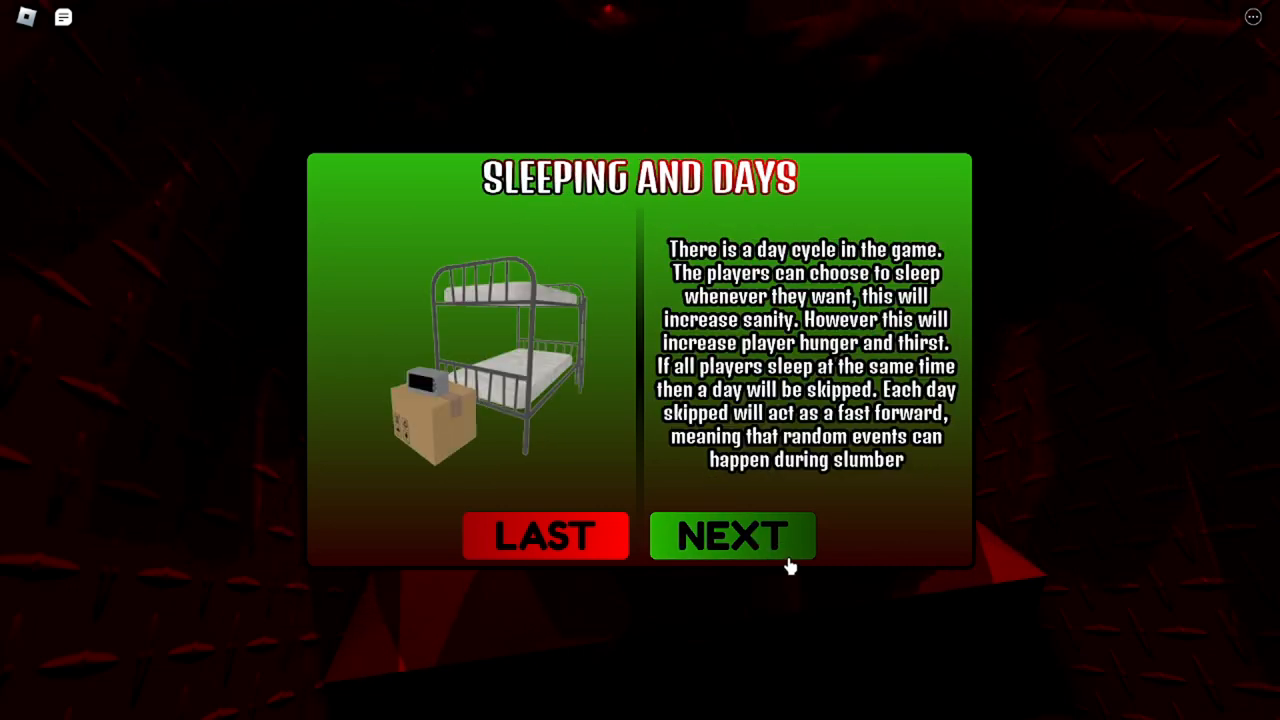
click(732, 536)
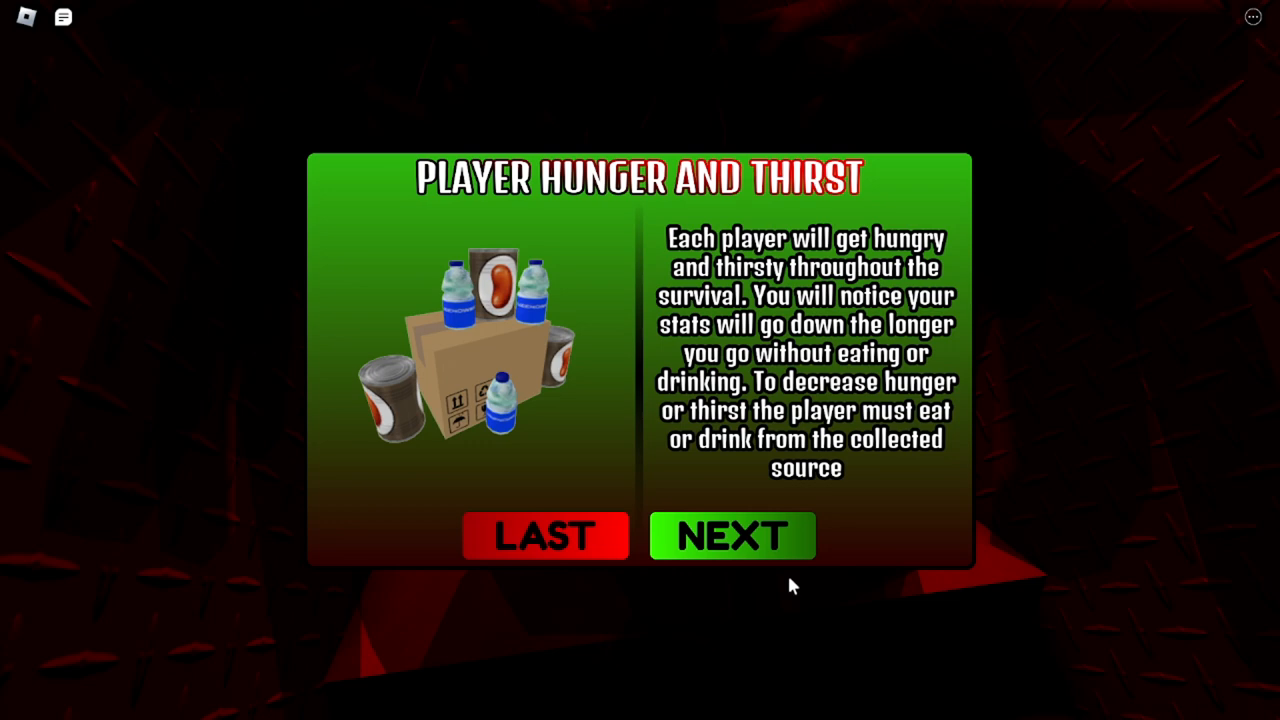
click(732, 536)
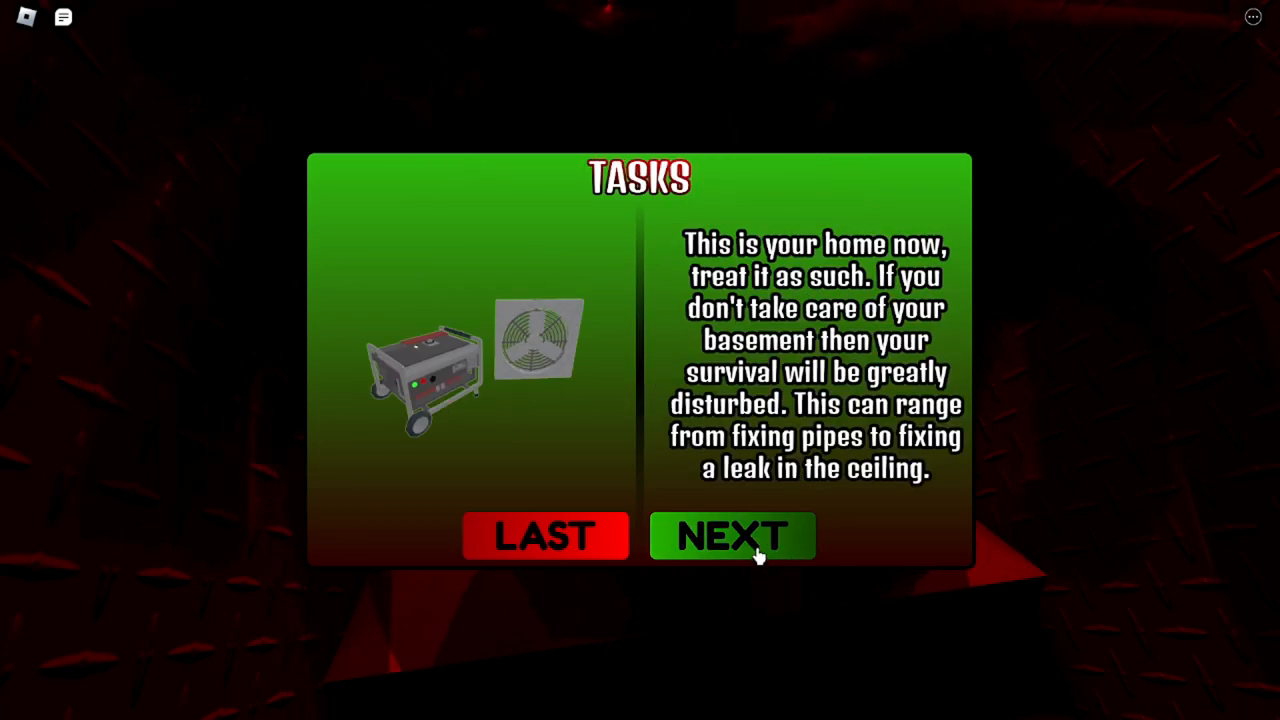
click(732, 536)
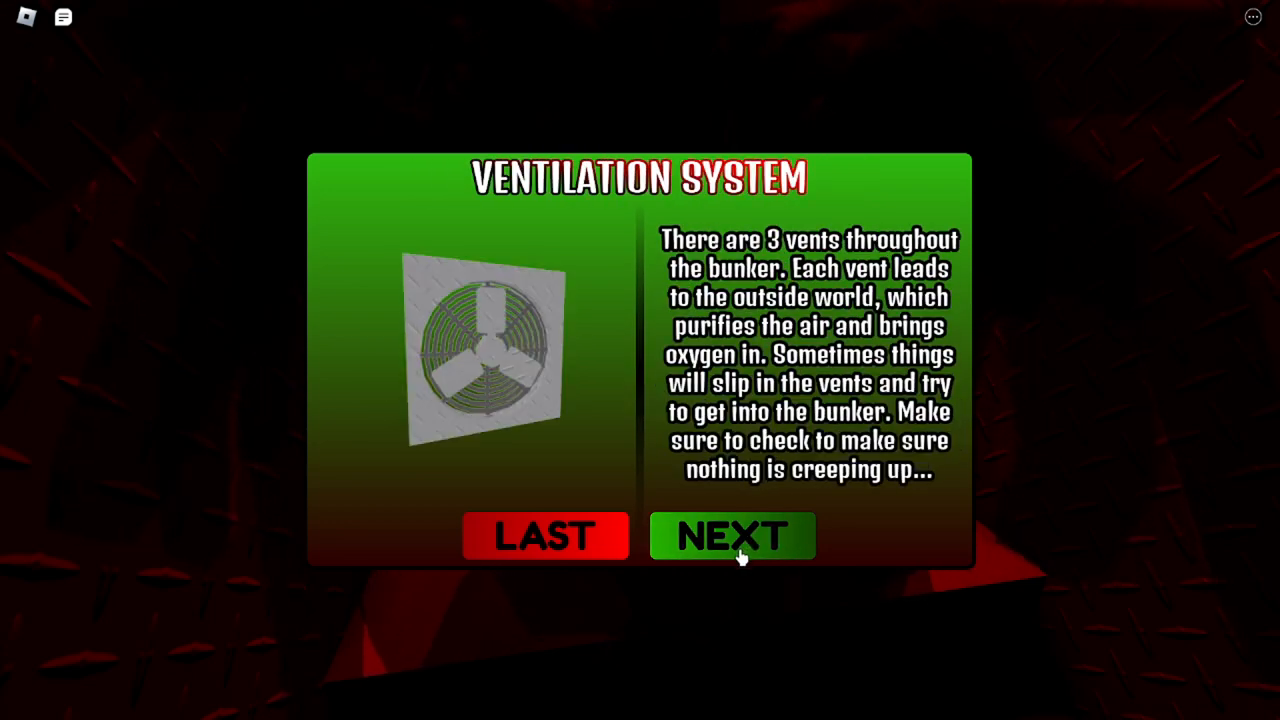
click(732, 536)
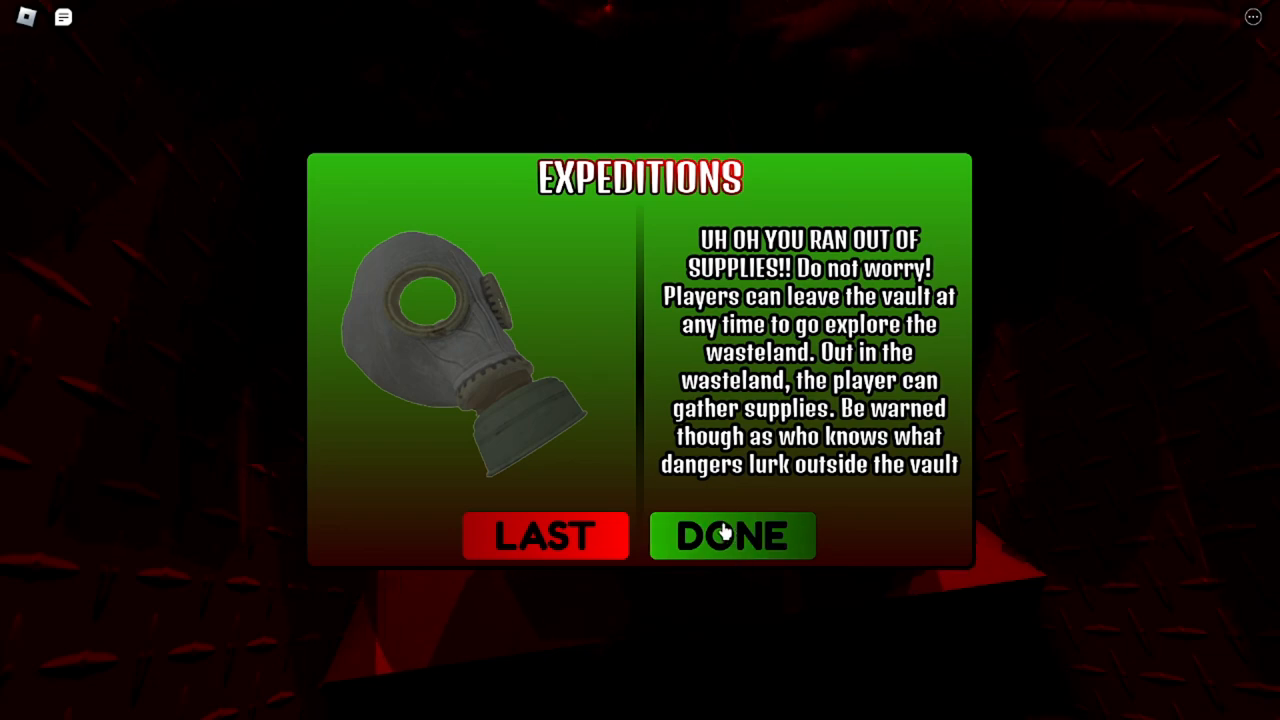
click(732, 536)
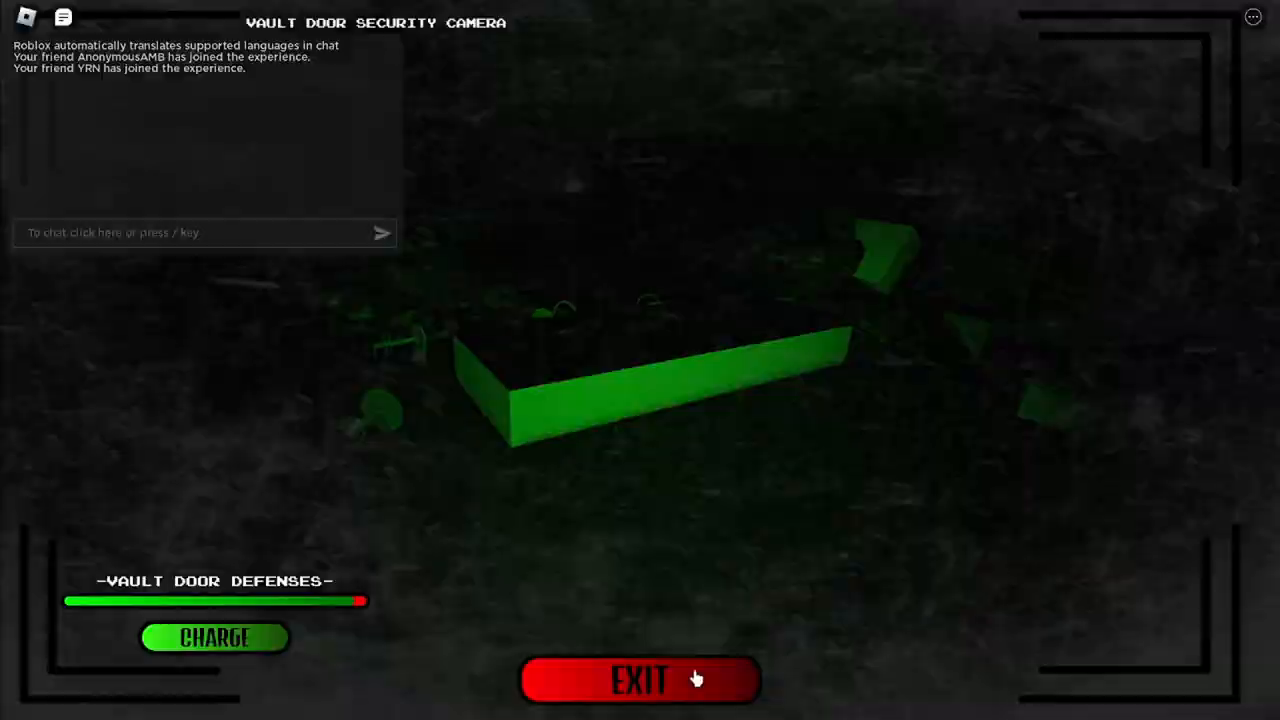
Step: Leave the vault door security camera view after checking its defenses
click(640, 680)
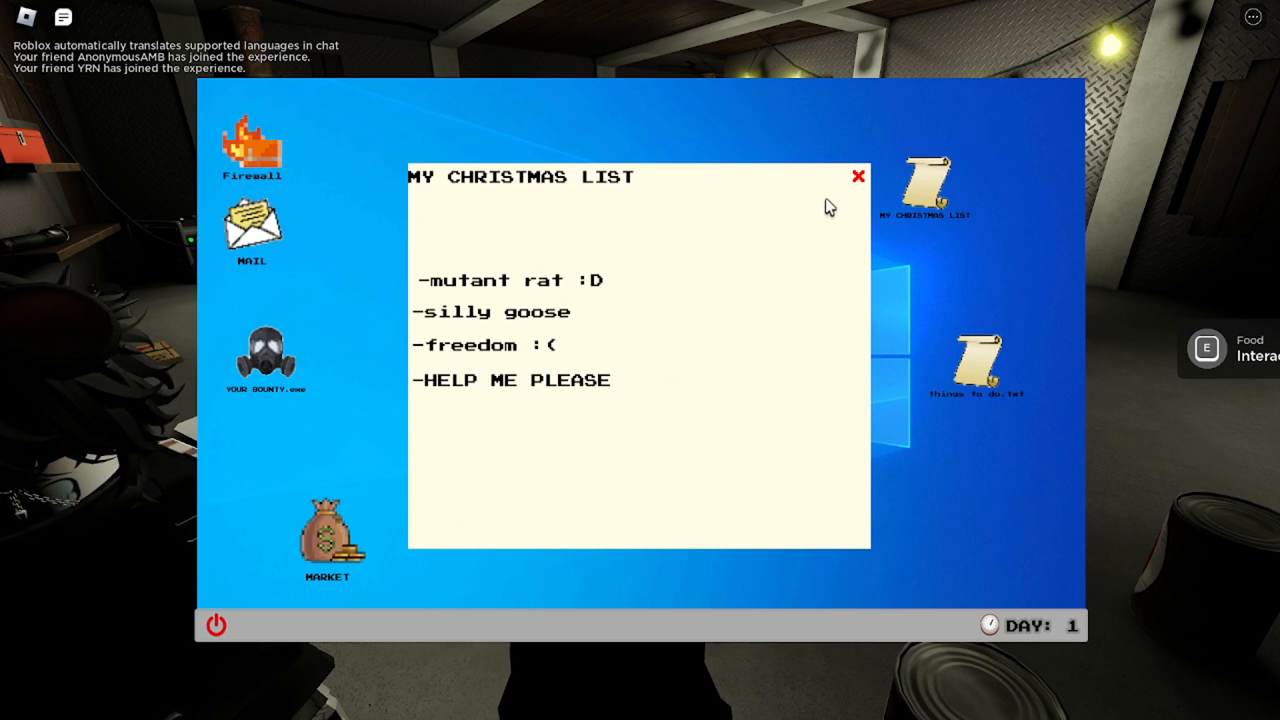
mouse_move(864, 292)
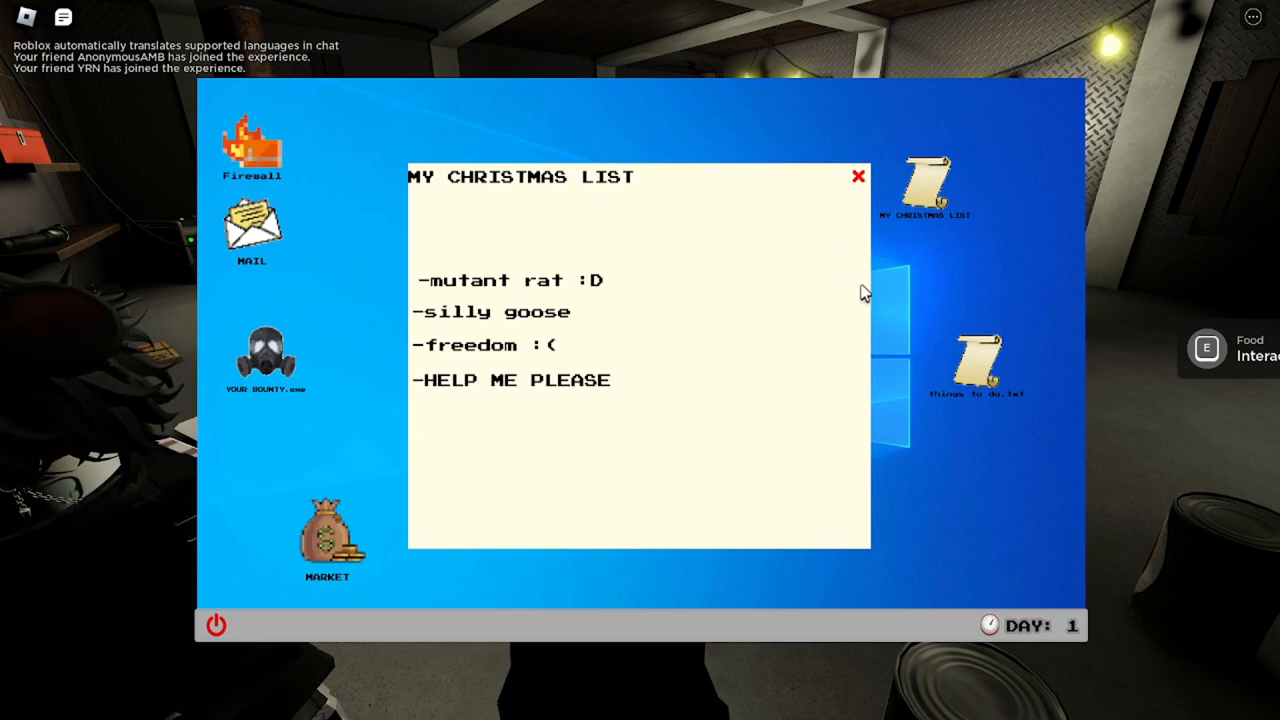
Step: Dismiss the Christmas list, bounty notice and firewall windows after reading each
click(856, 176)
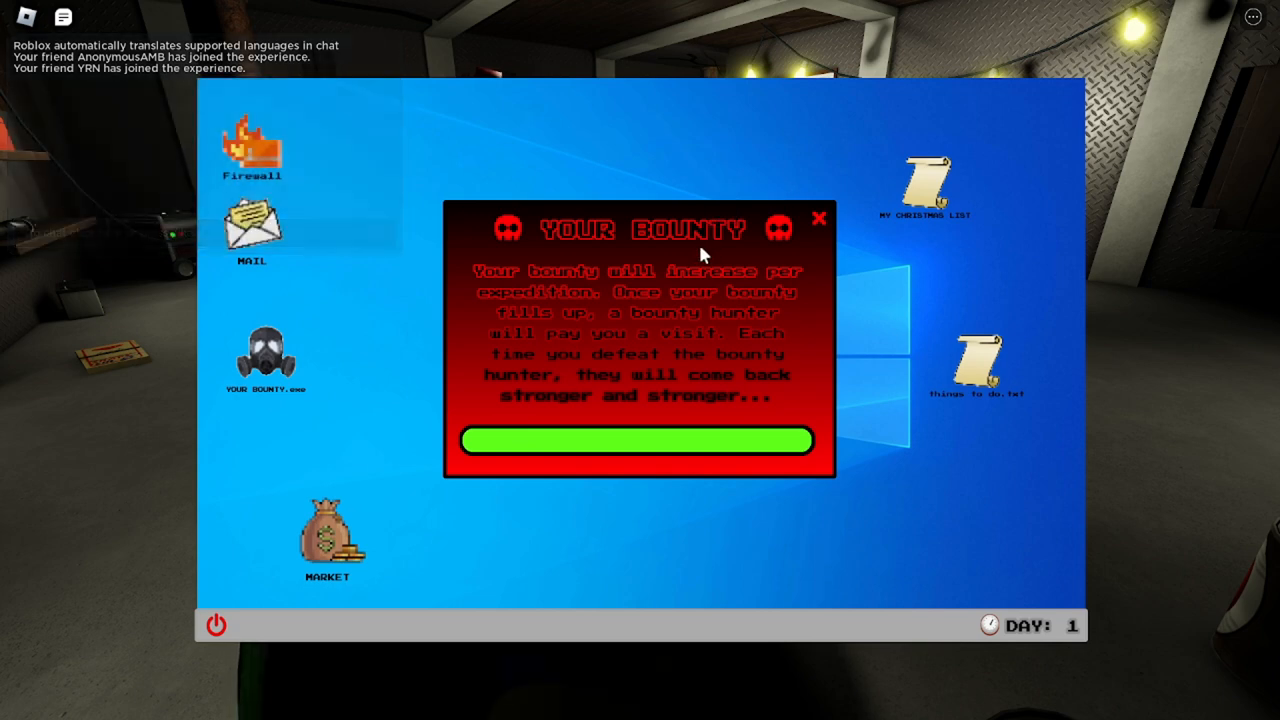
mouse_move(688, 252)
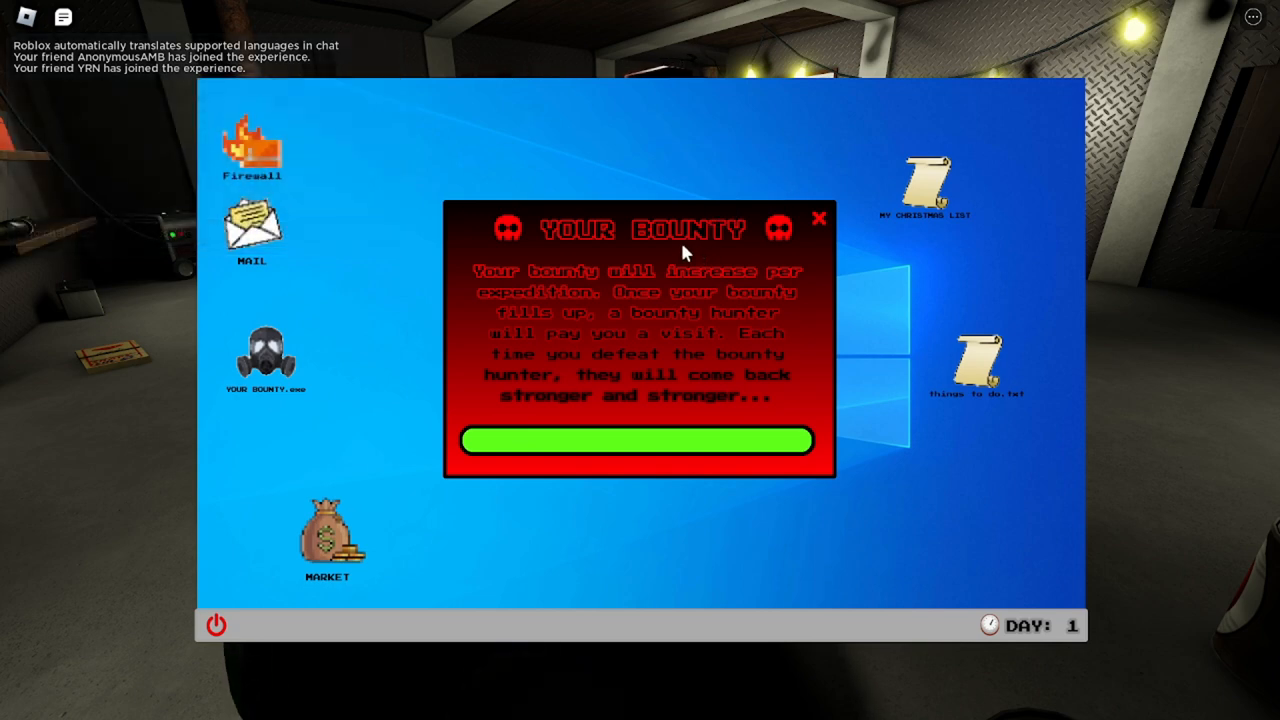
click(818, 218)
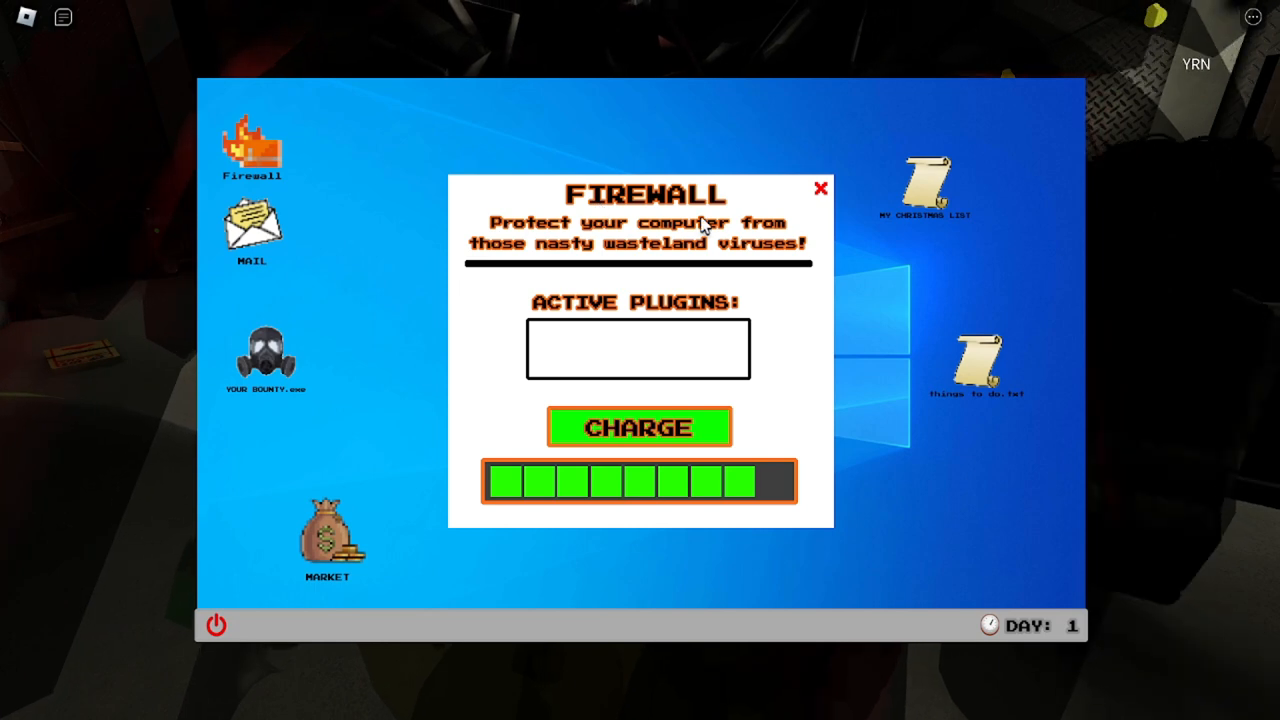
click(820, 188)
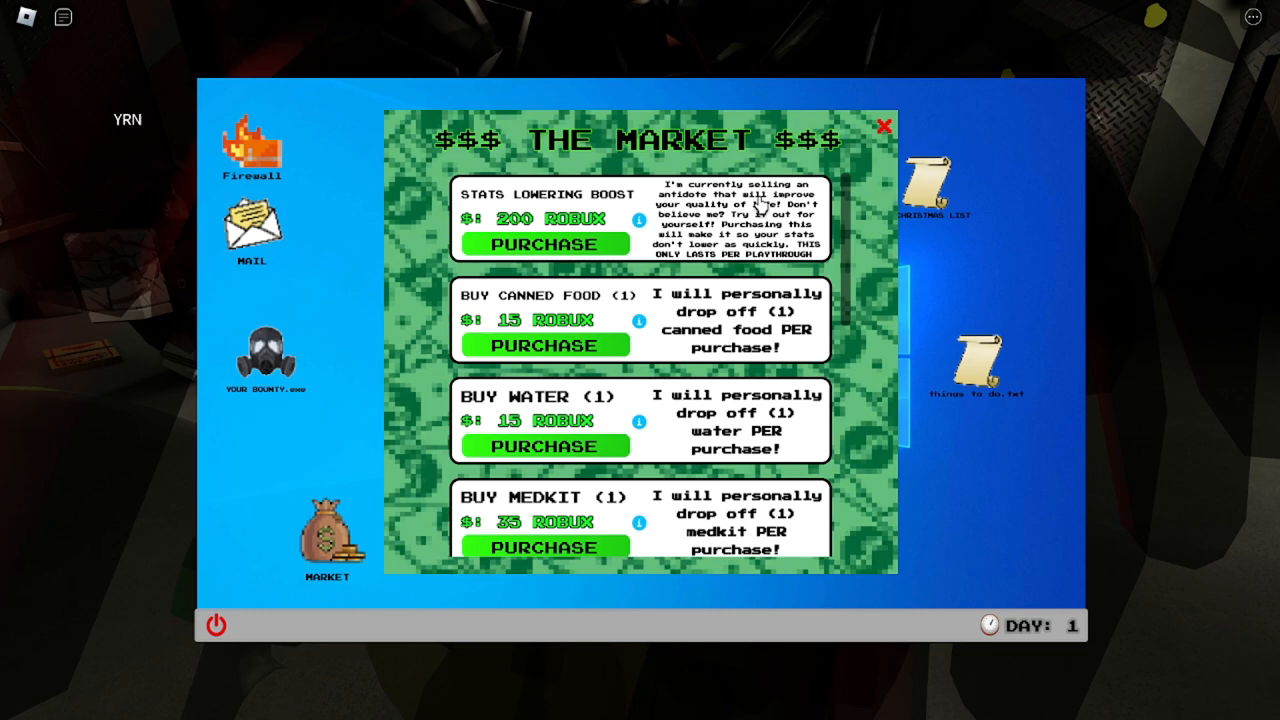
Step: Scroll the market listings, leave the market and unwrap the Christmas present
scroll(down, 3)
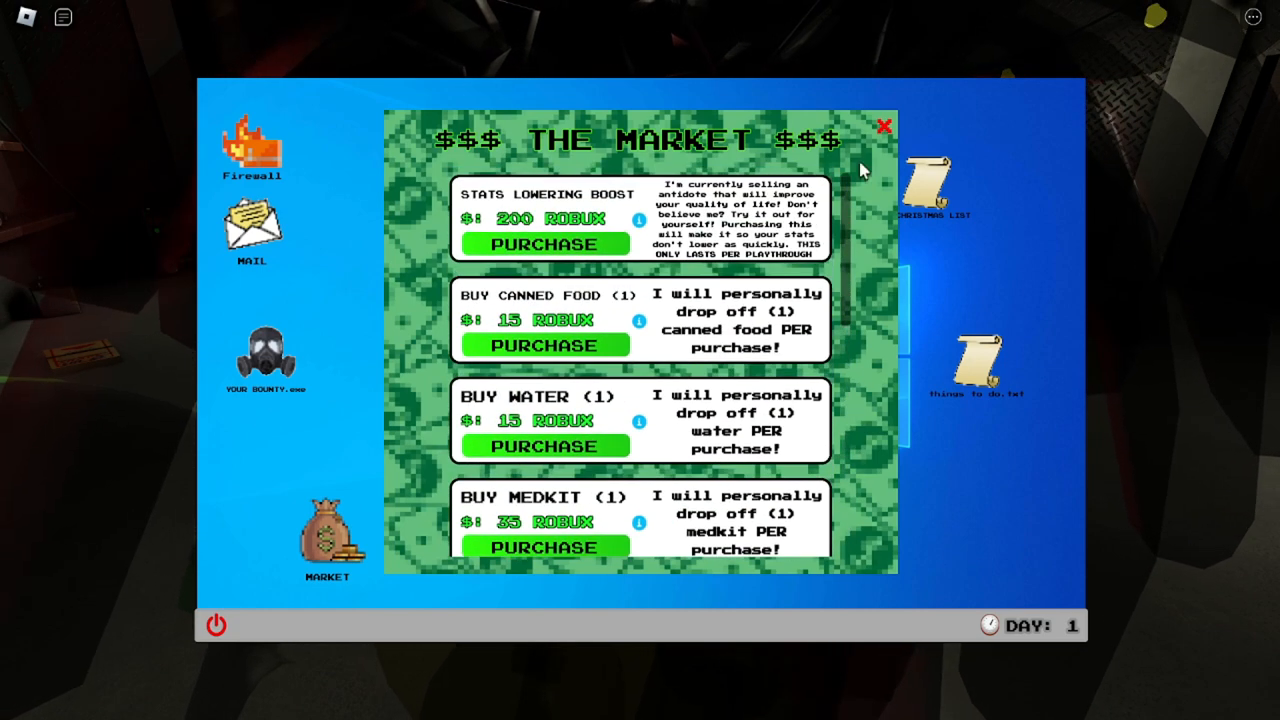
click(884, 128)
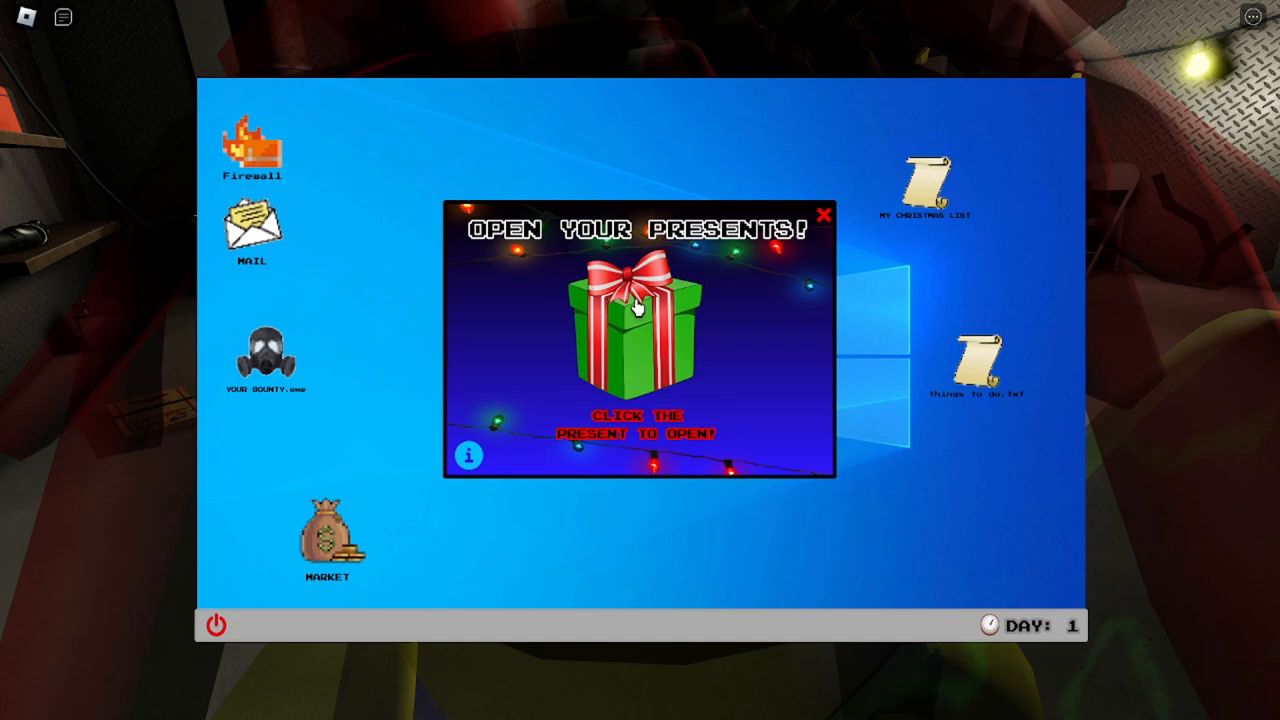
click(638, 320)
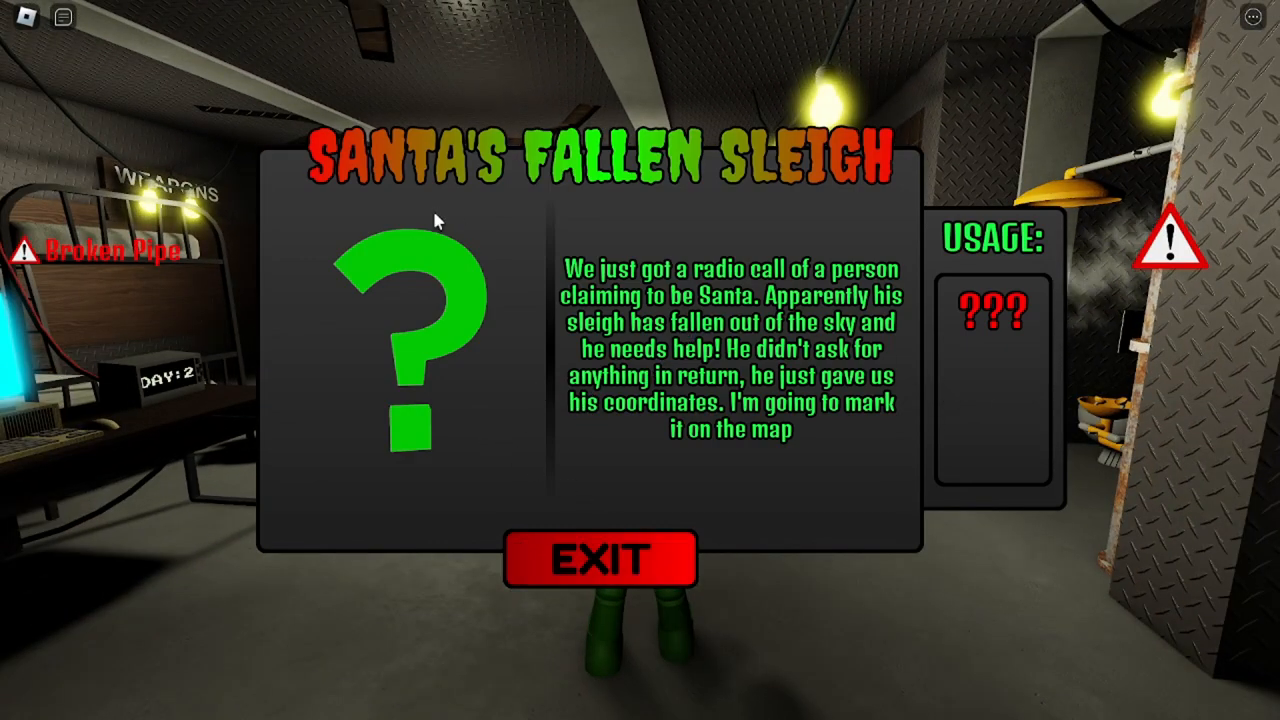
Step: Dismiss the sleigh event, skip the shower, and start the broken-pipe repair without duct tape
click(600, 558)
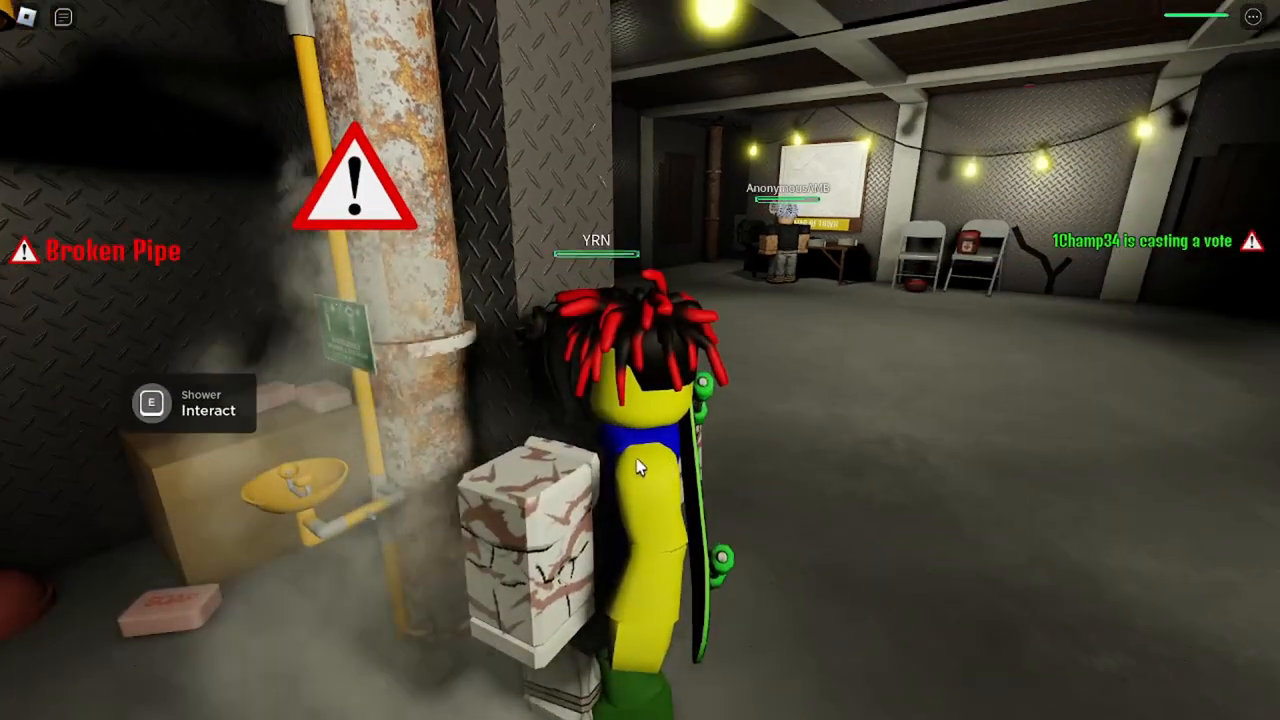
key(e)
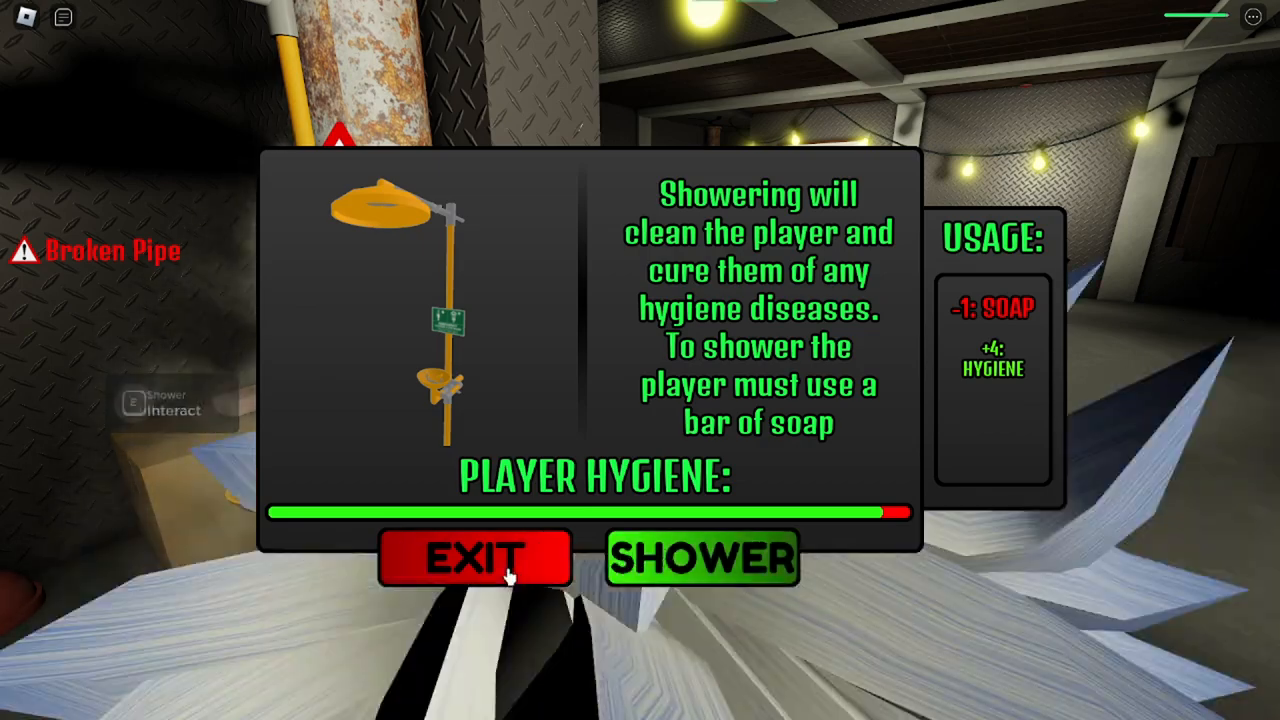
click(474, 556)
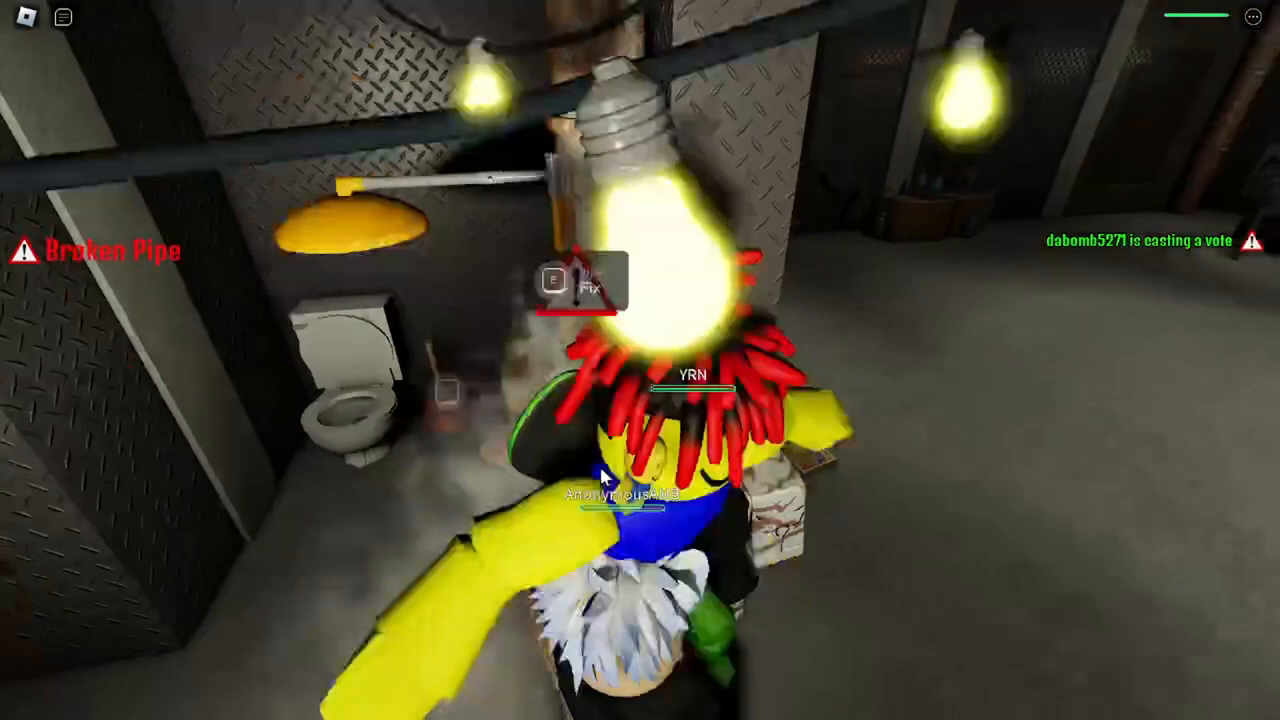
key(e)
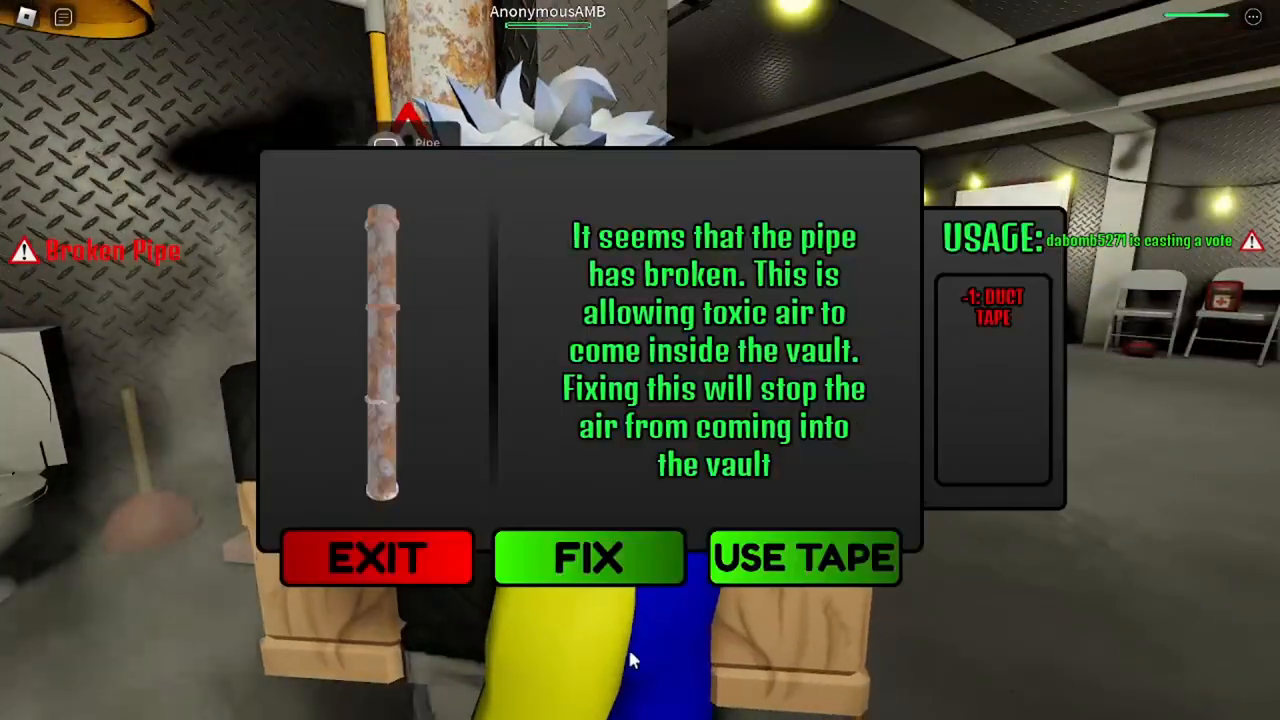
click(588, 556)
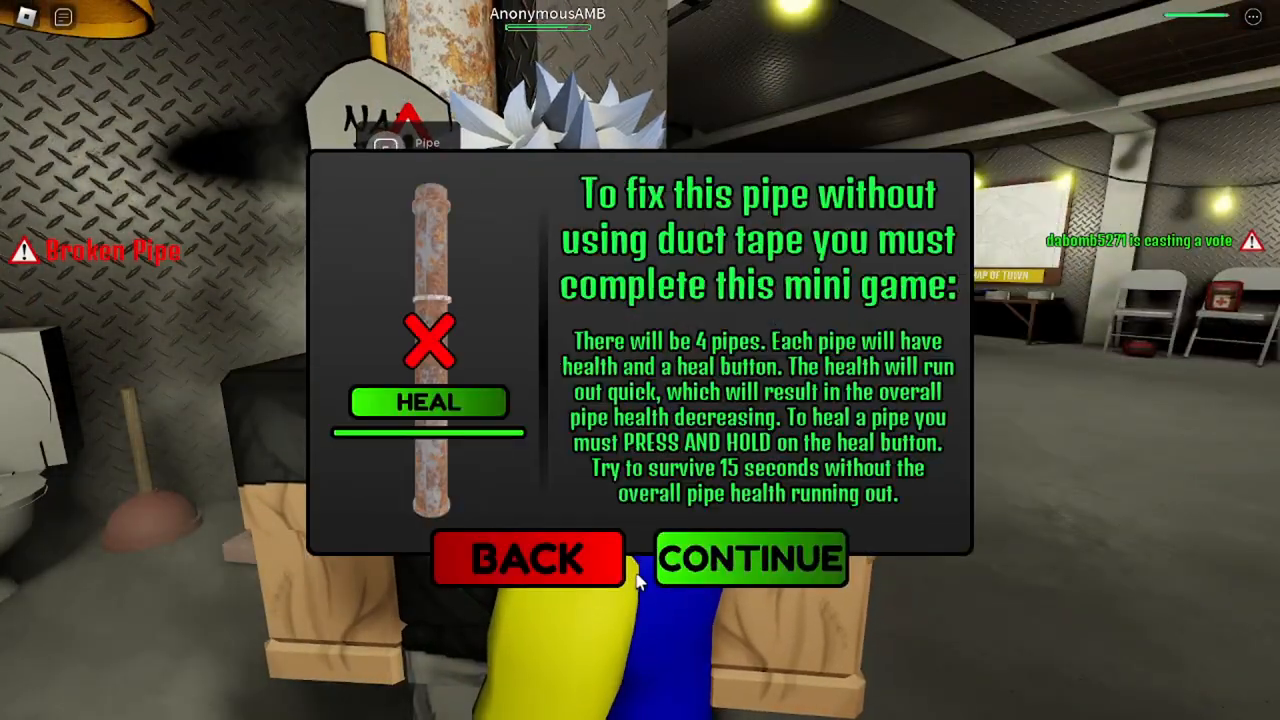
click(752, 558)
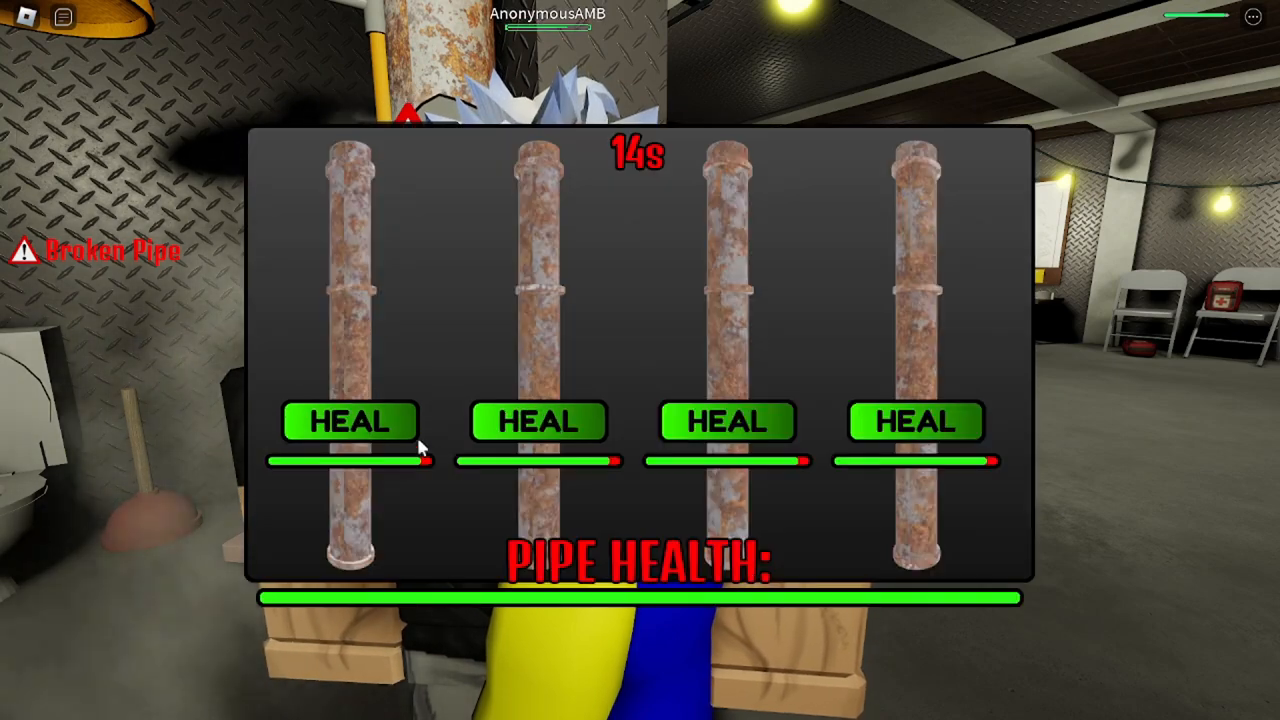
Step: Keep healing whichever pipes are draining until the 15-second timer runs out
click(916, 420)
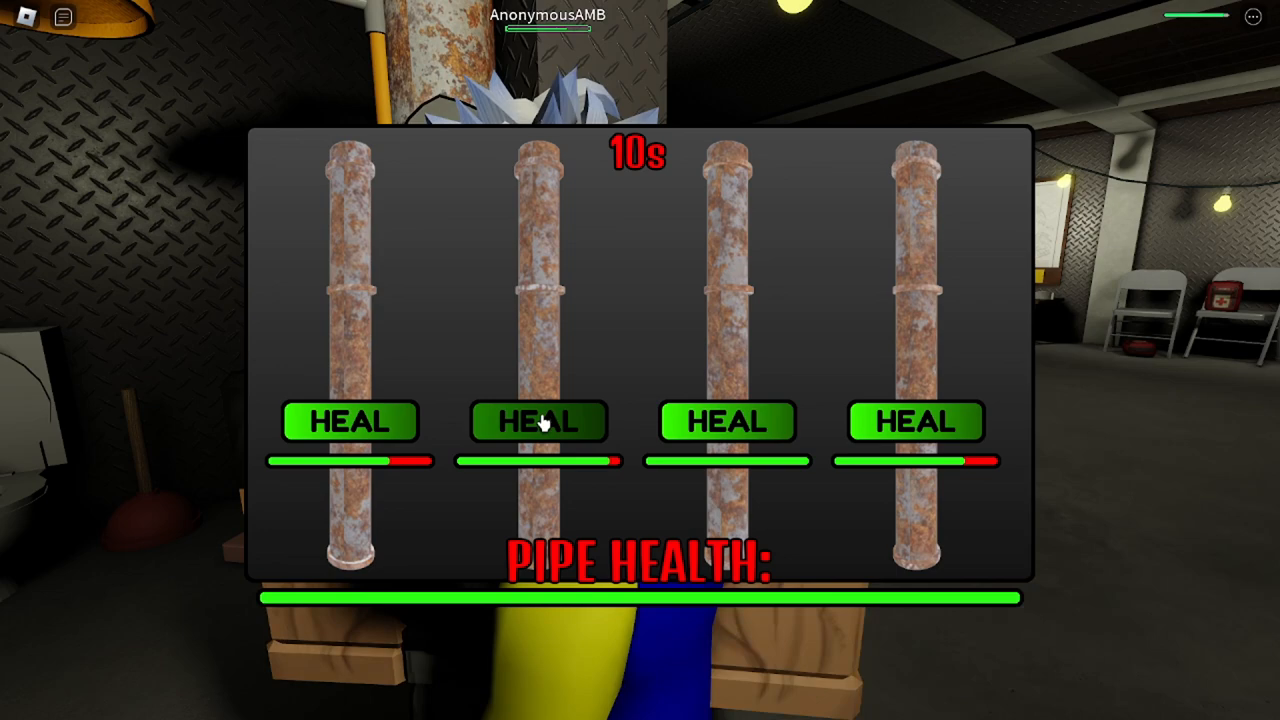
click(350, 420)
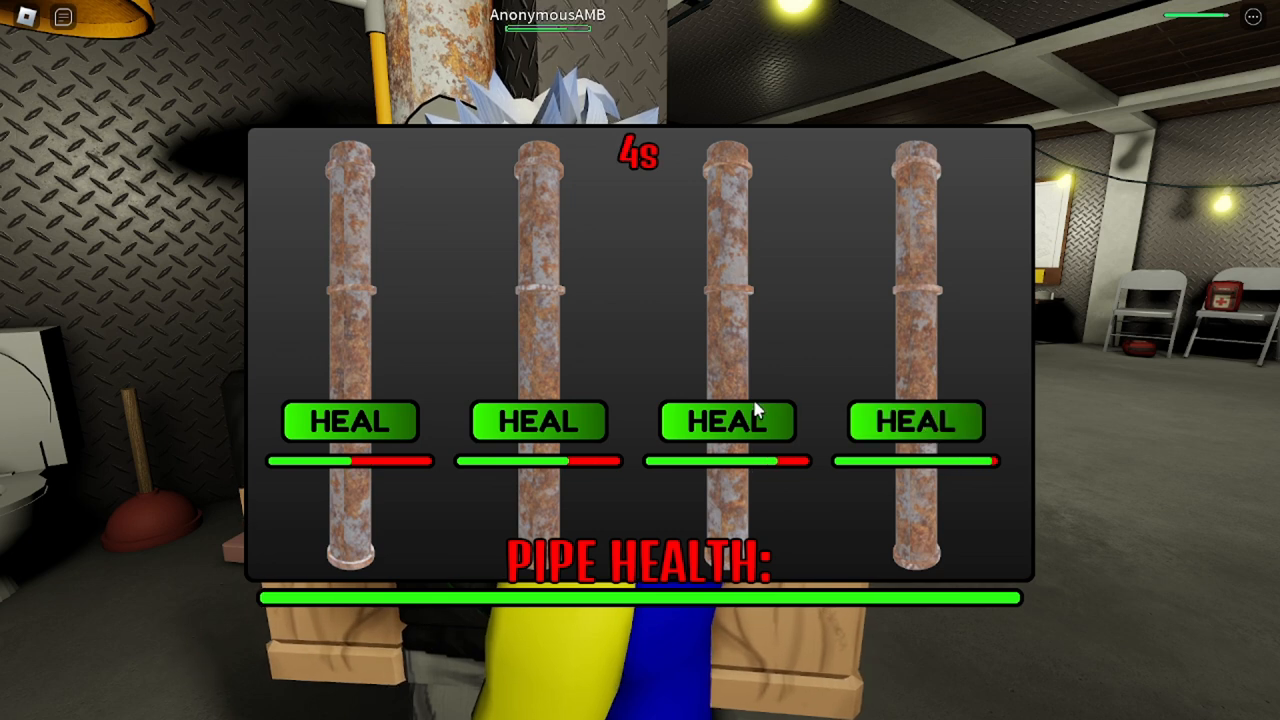
click(350, 420)
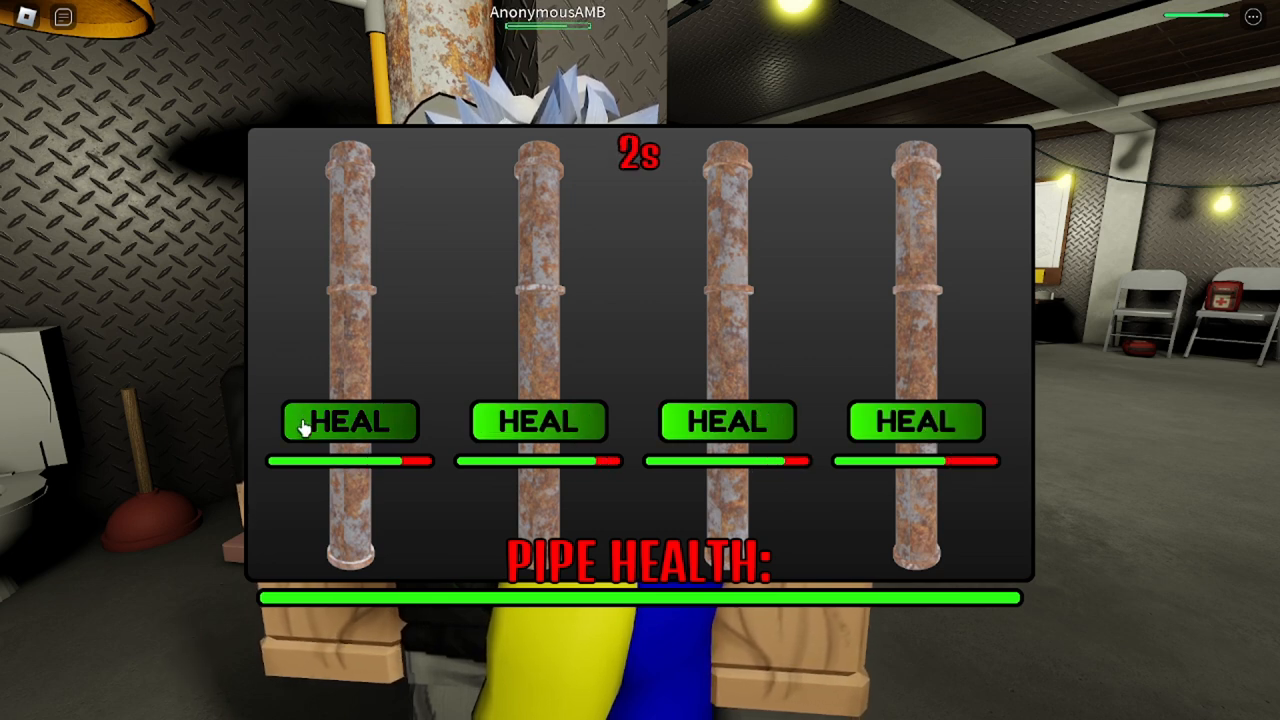
click(350, 420)
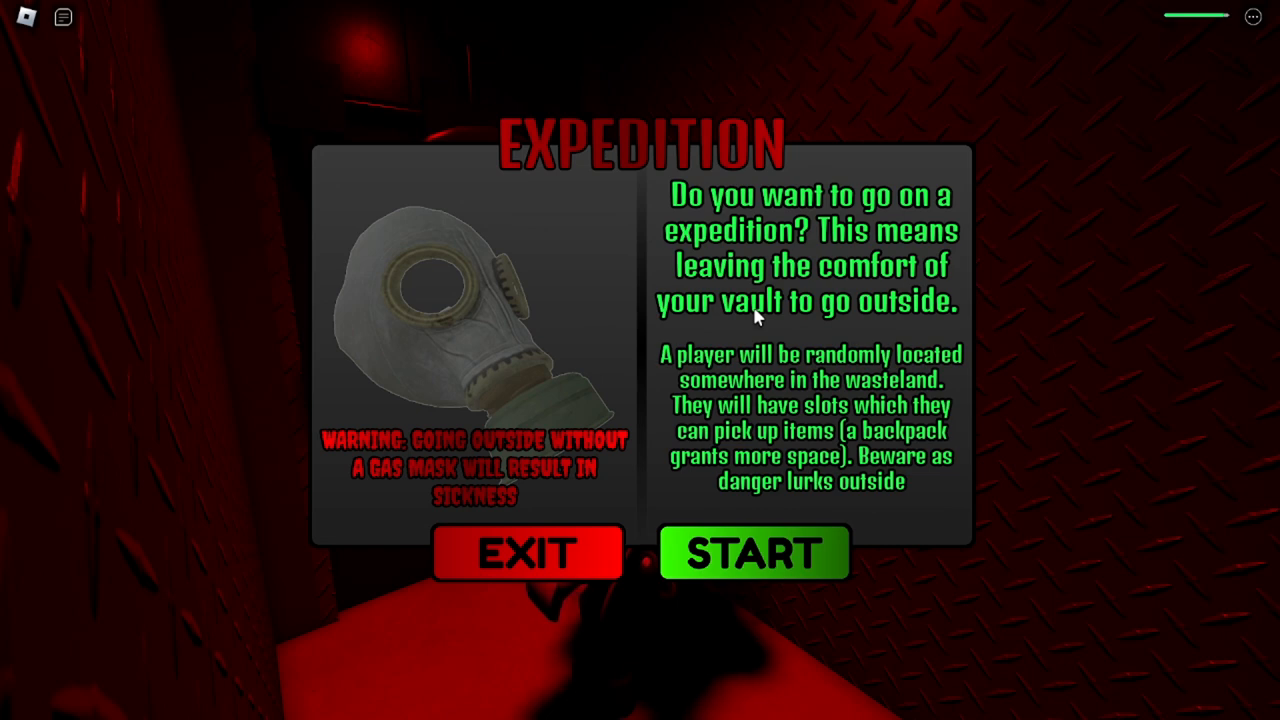
Step: Decline the expedition and stay inside the vault
click(526, 552)
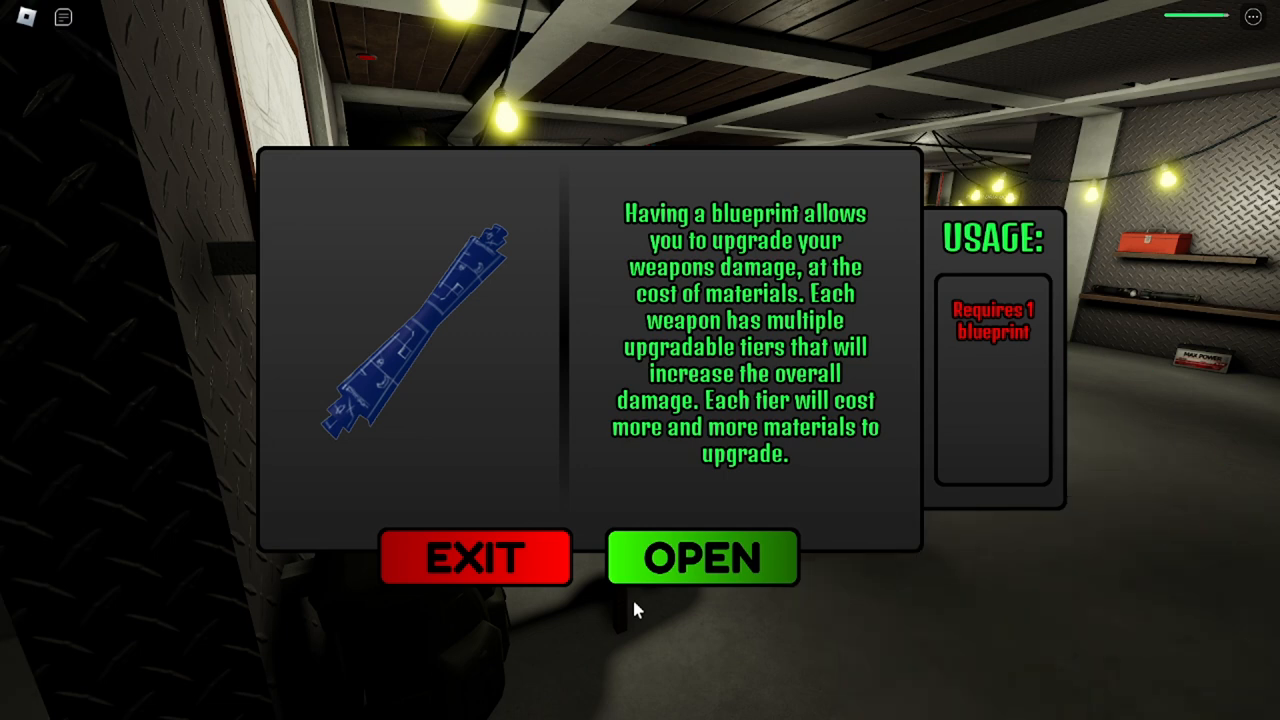
Step: Upgrade the stick with a blueprint for one duct tape, then heal with the medkit
click(702, 556)
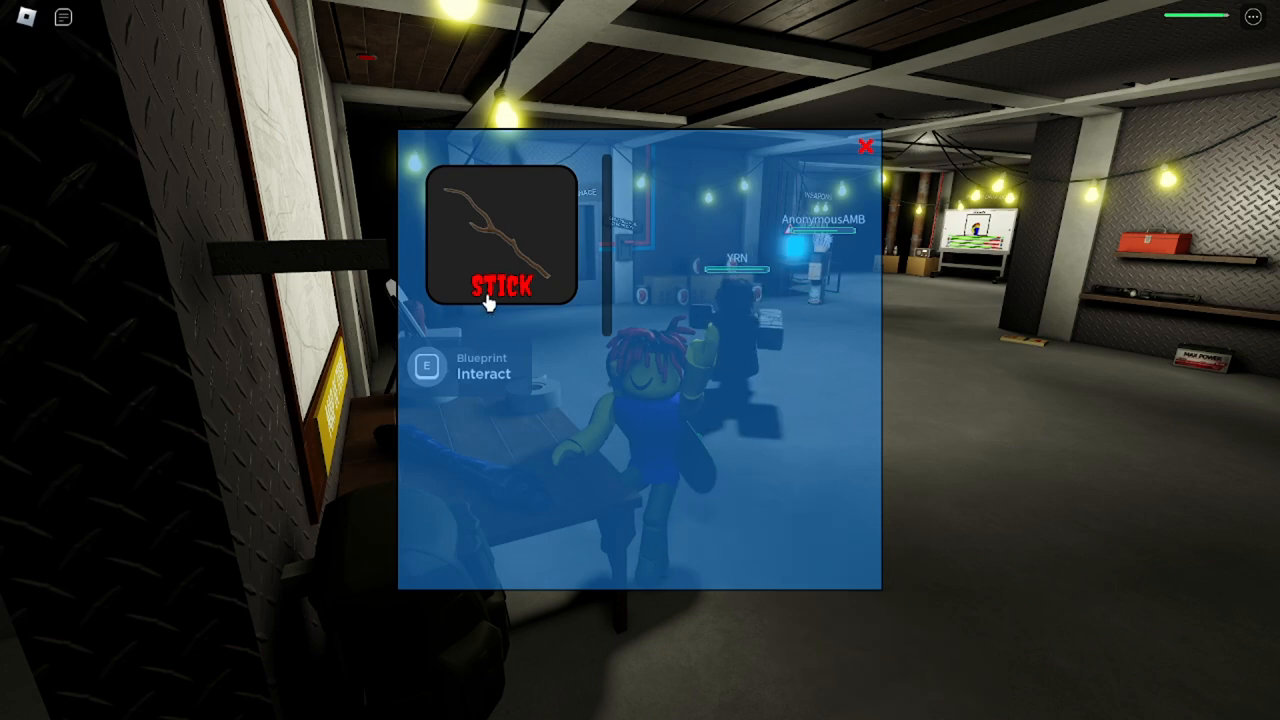
click(500, 236)
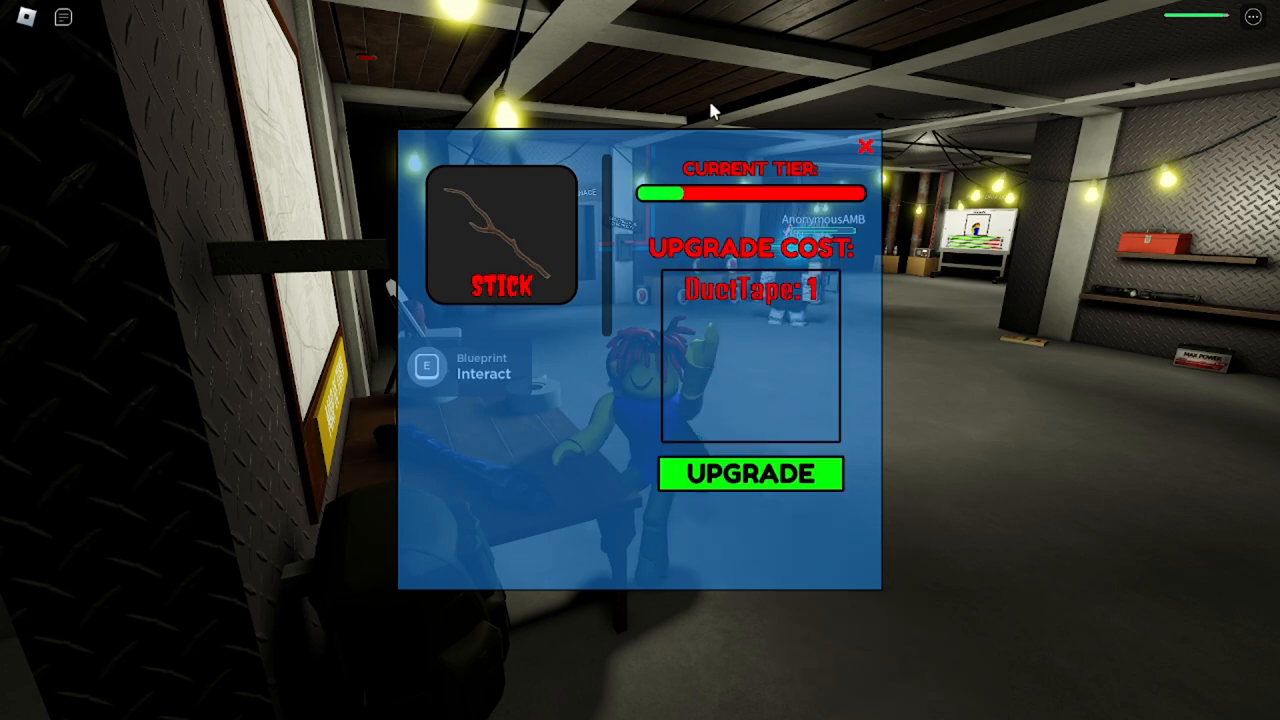
click(866, 146)
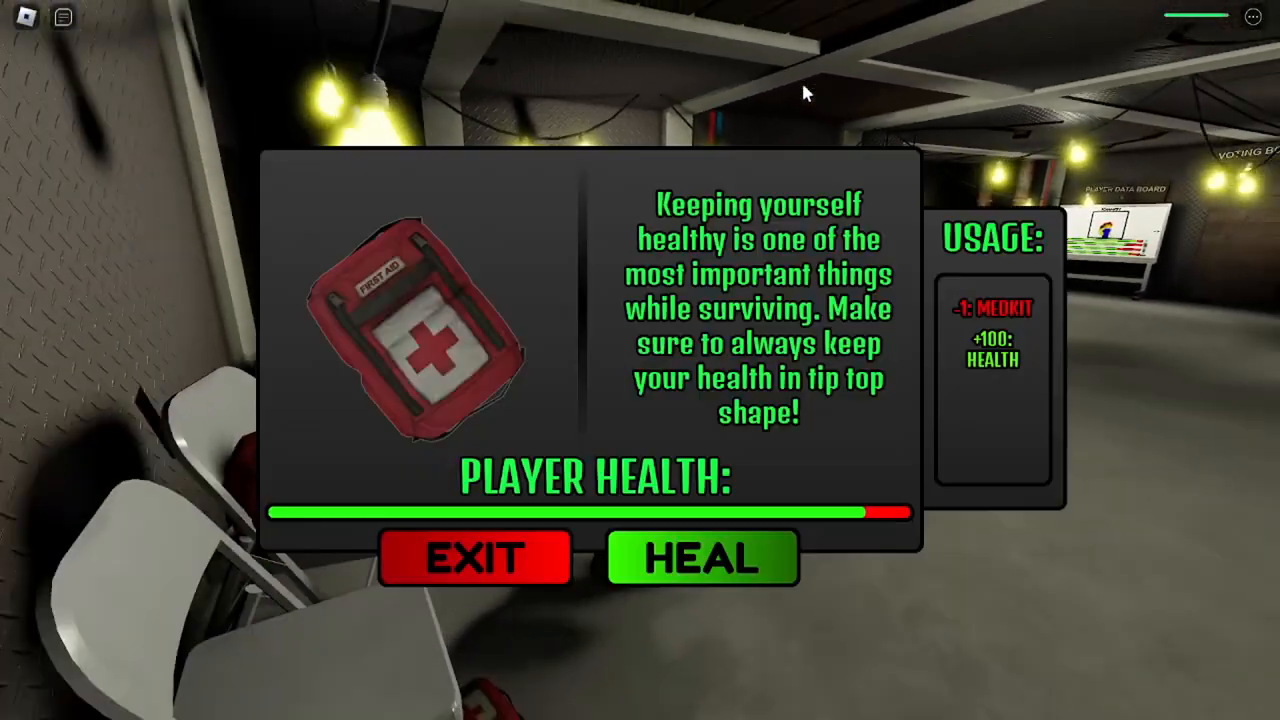
mouse_move(490, 516)
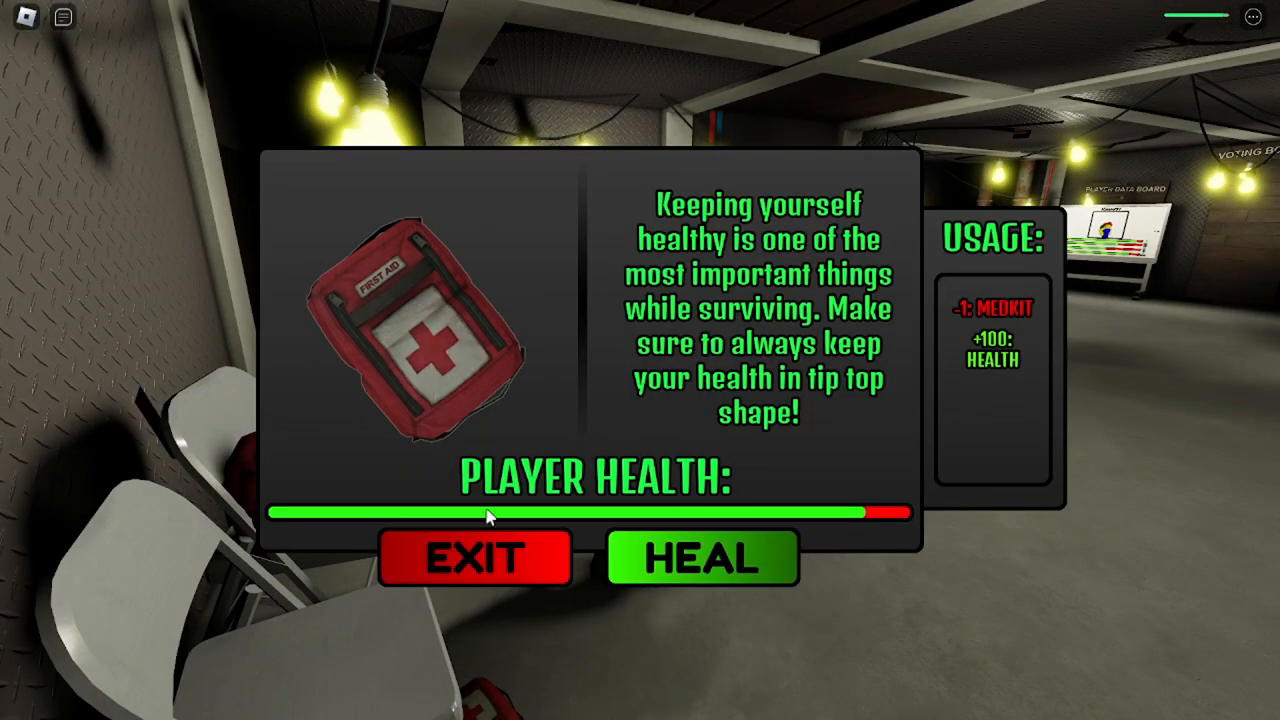
click(474, 556)
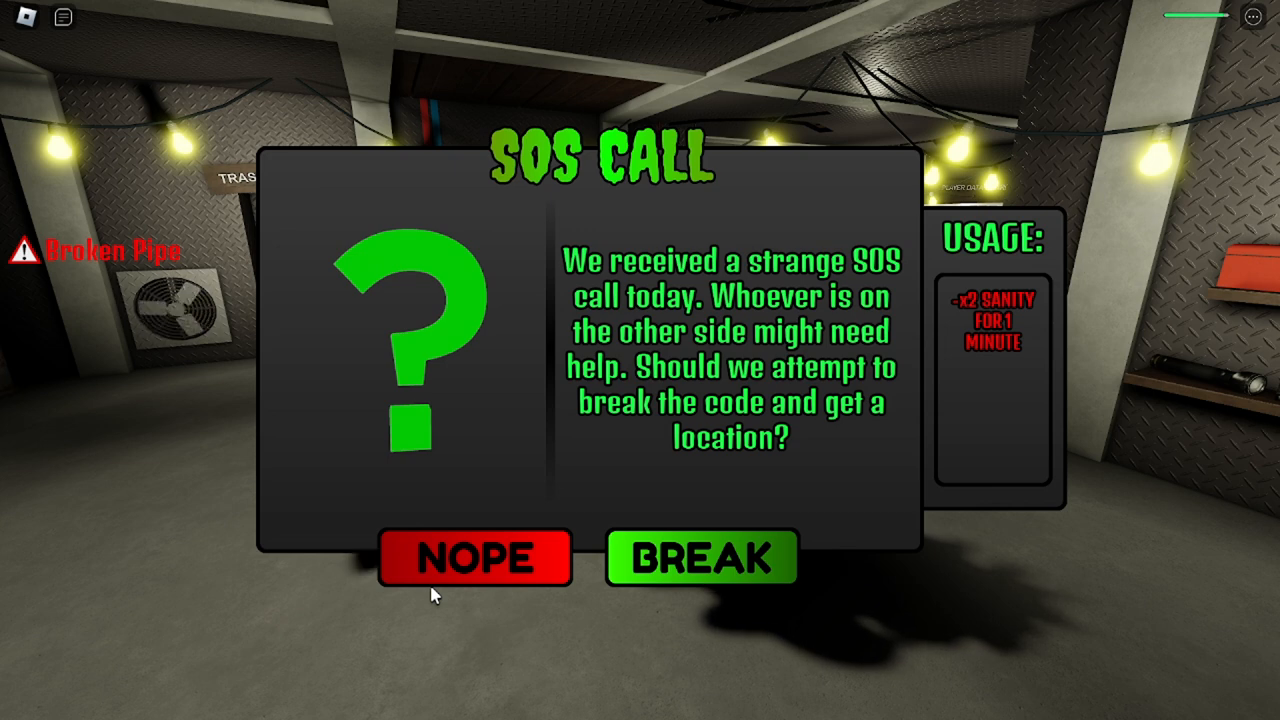
Step: Refuse to break the SOS call code and start healing another broken pipe
click(472, 556)
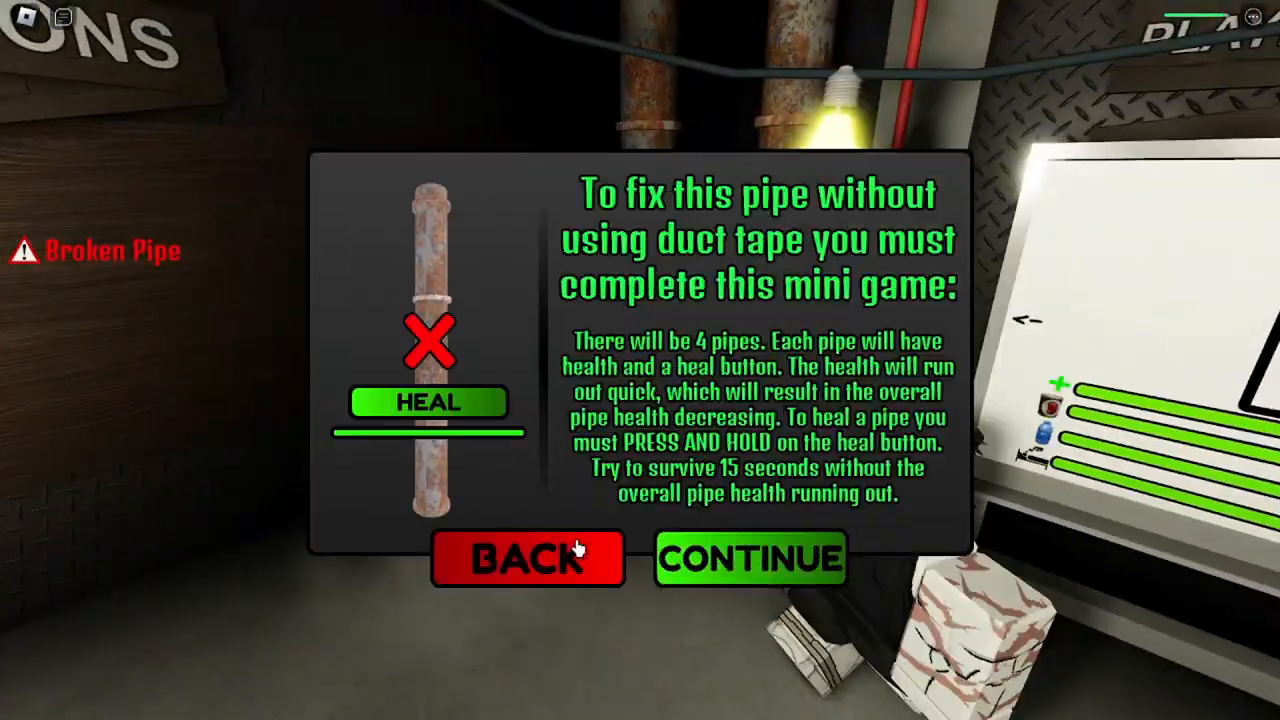
click(748, 558)
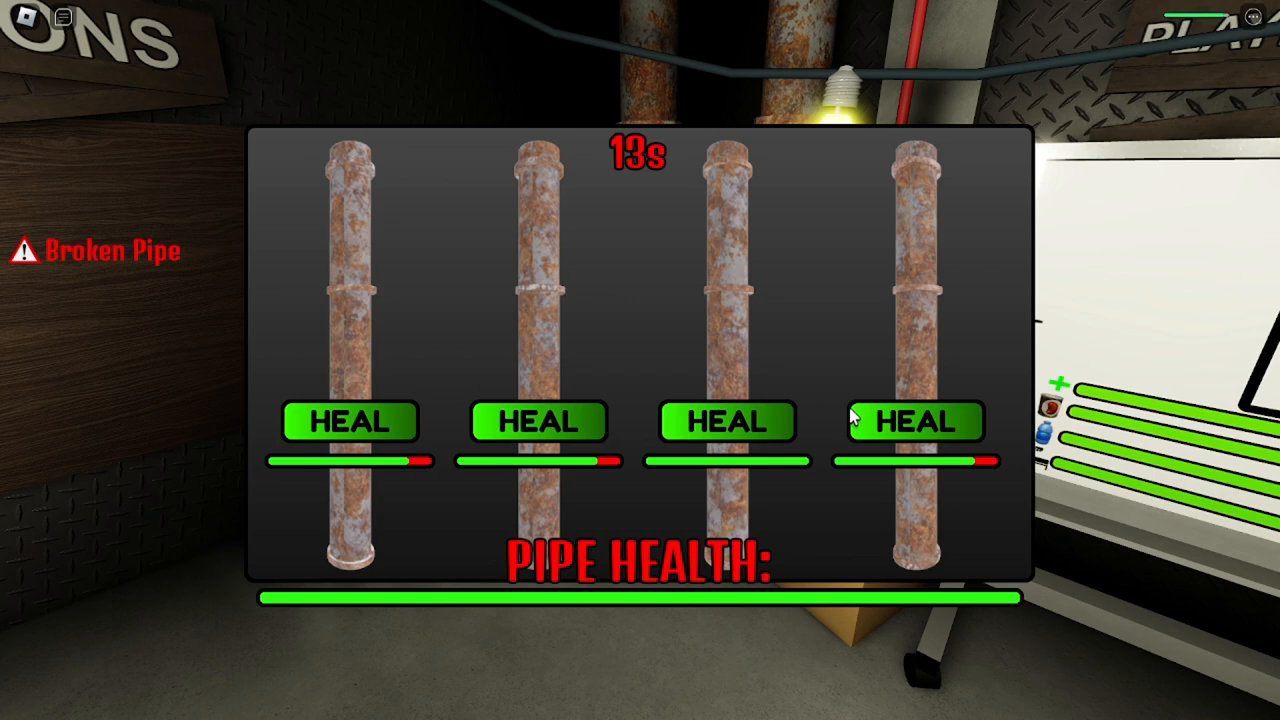
click(536, 420)
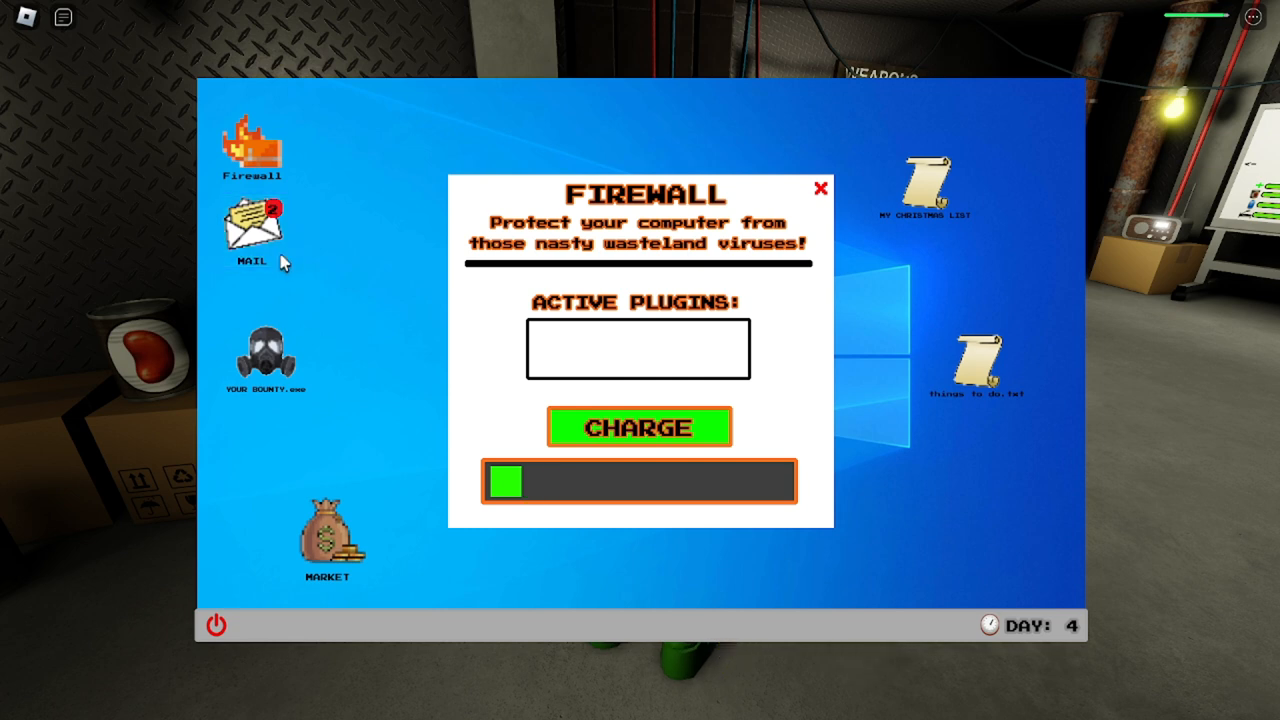
mouse_move(576, 316)
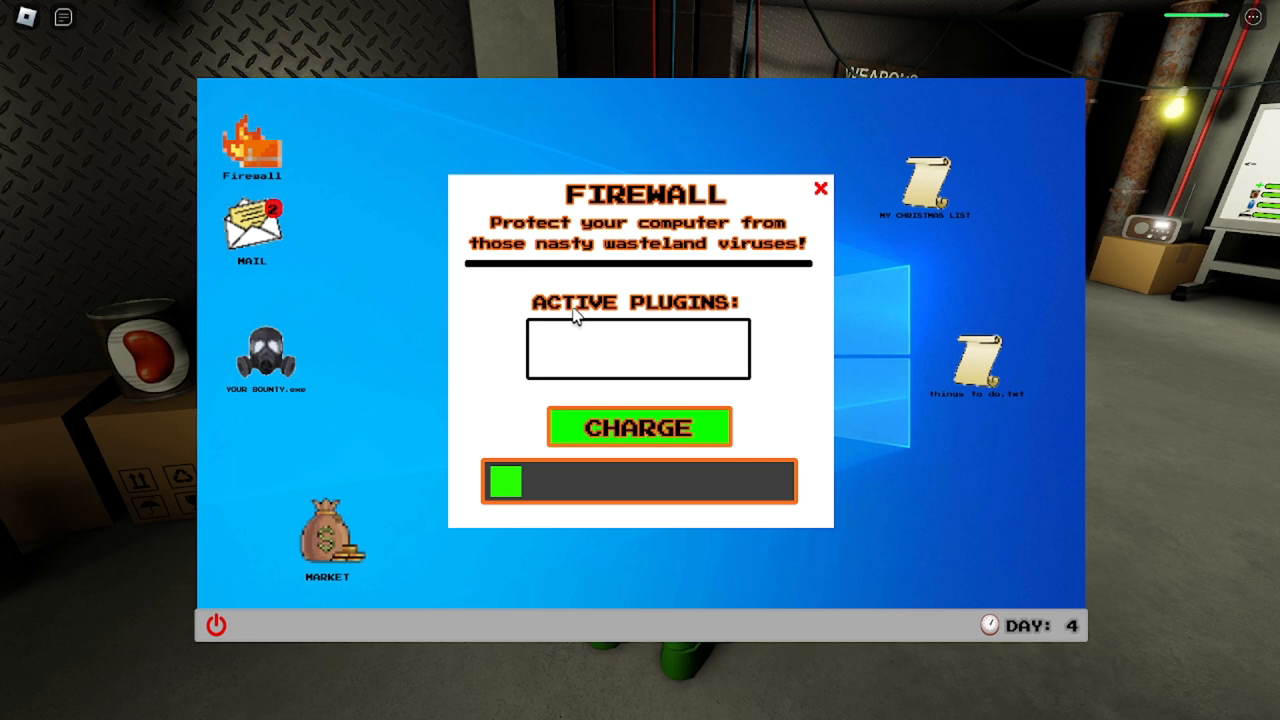
mouse_move(588, 312)
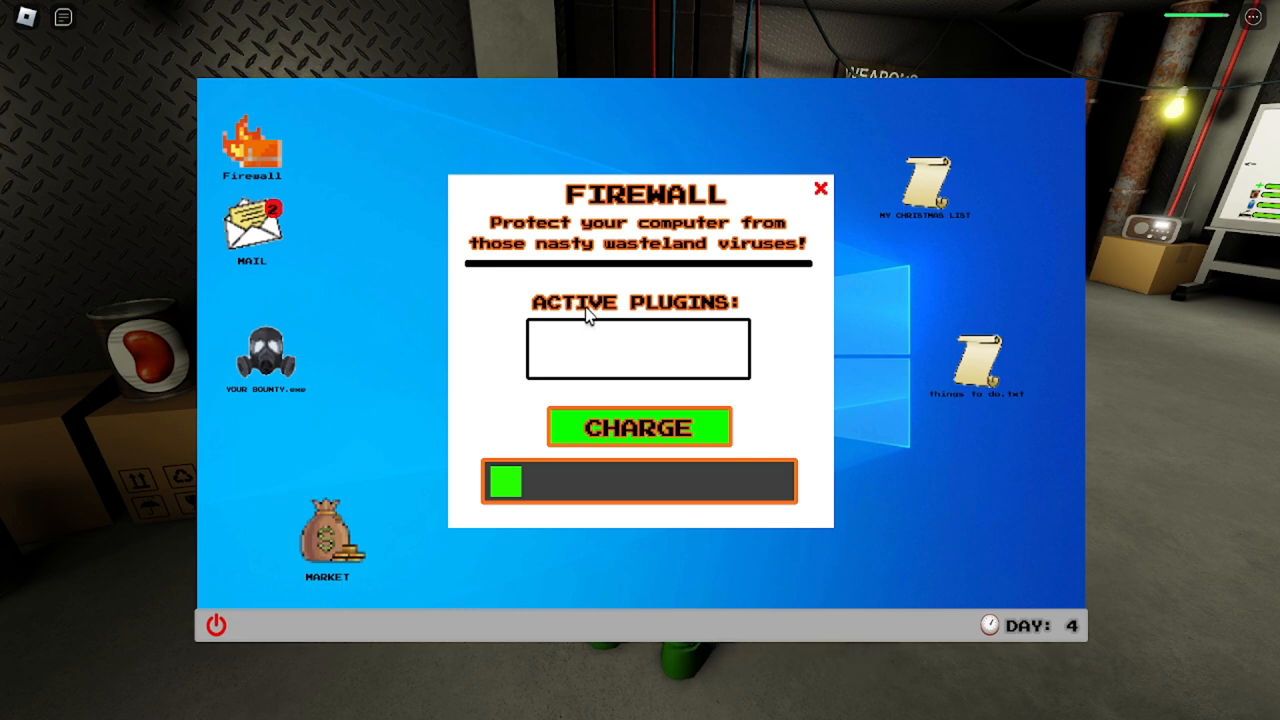
mouse_move(596, 364)
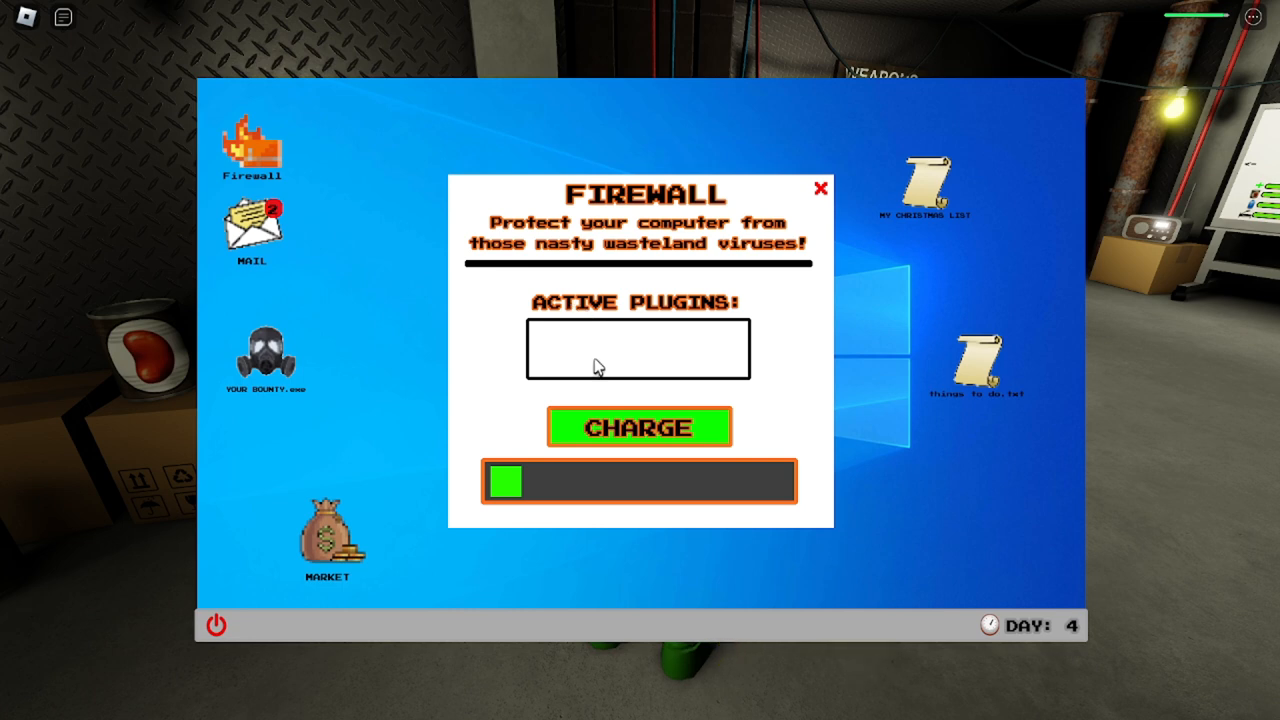
Step: Charge the bunker computer's firewall against wasteland viruses
click(640, 428)
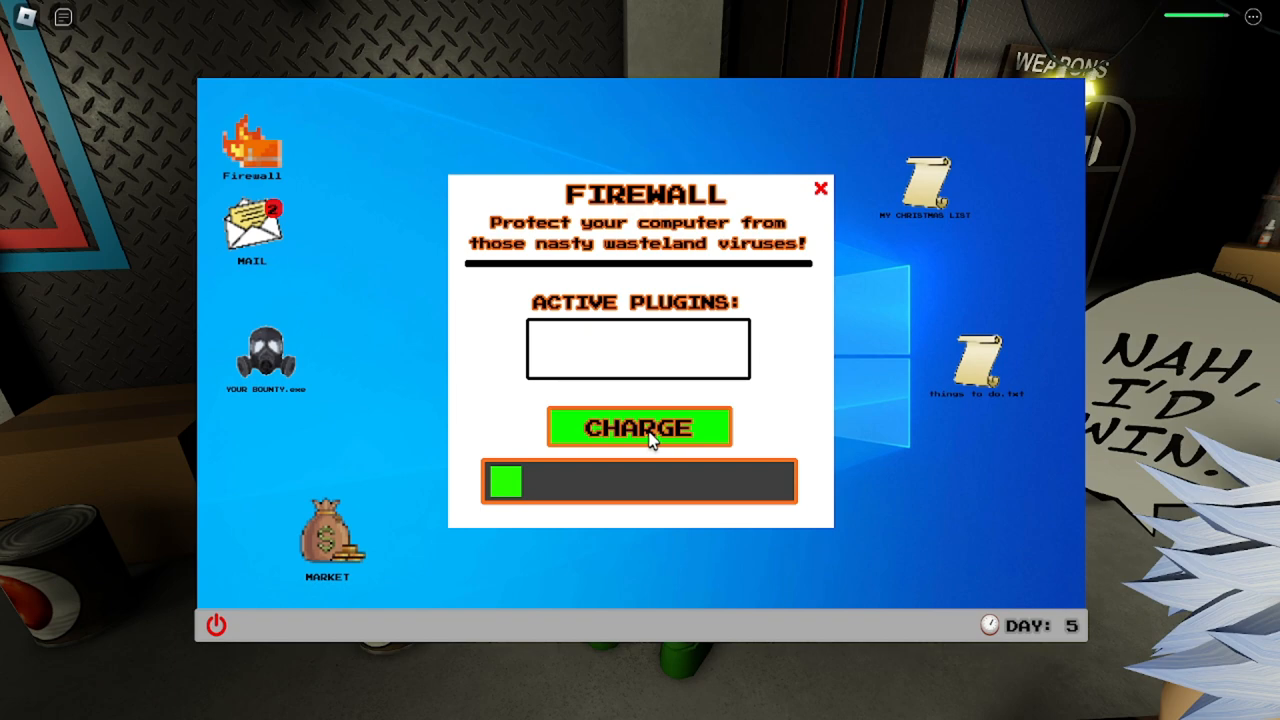
click(638, 428)
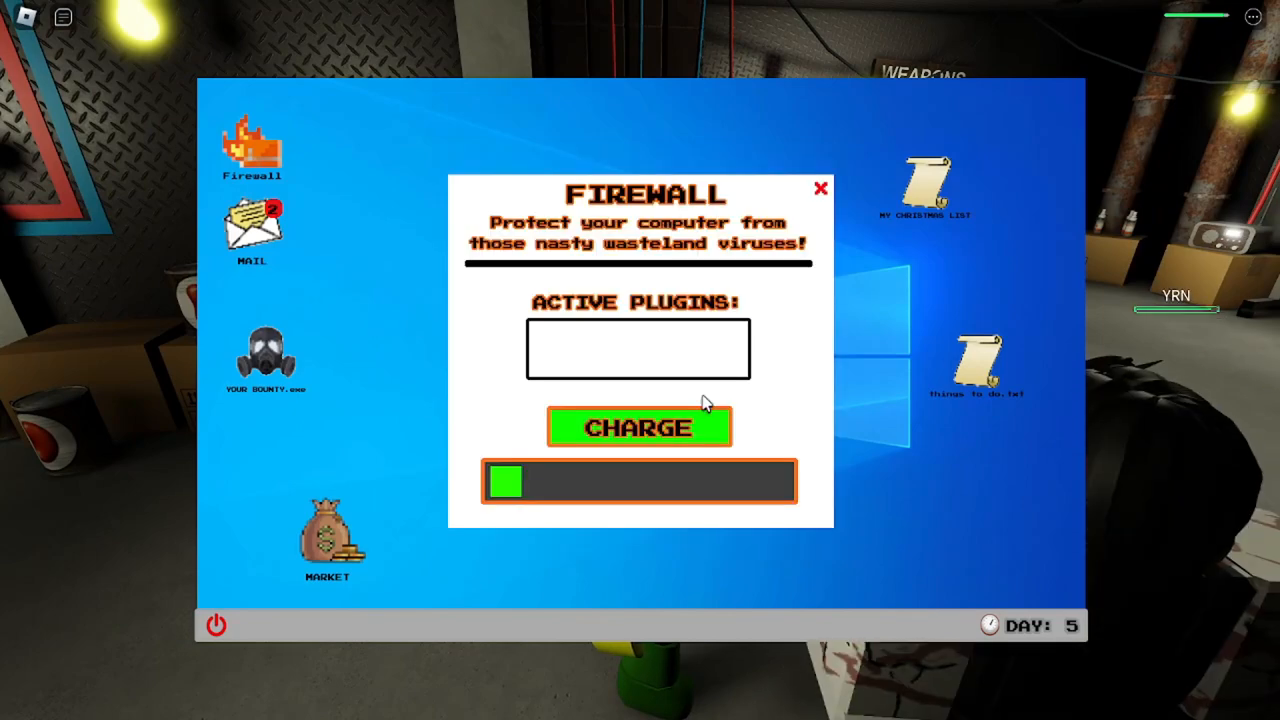
click(638, 428)
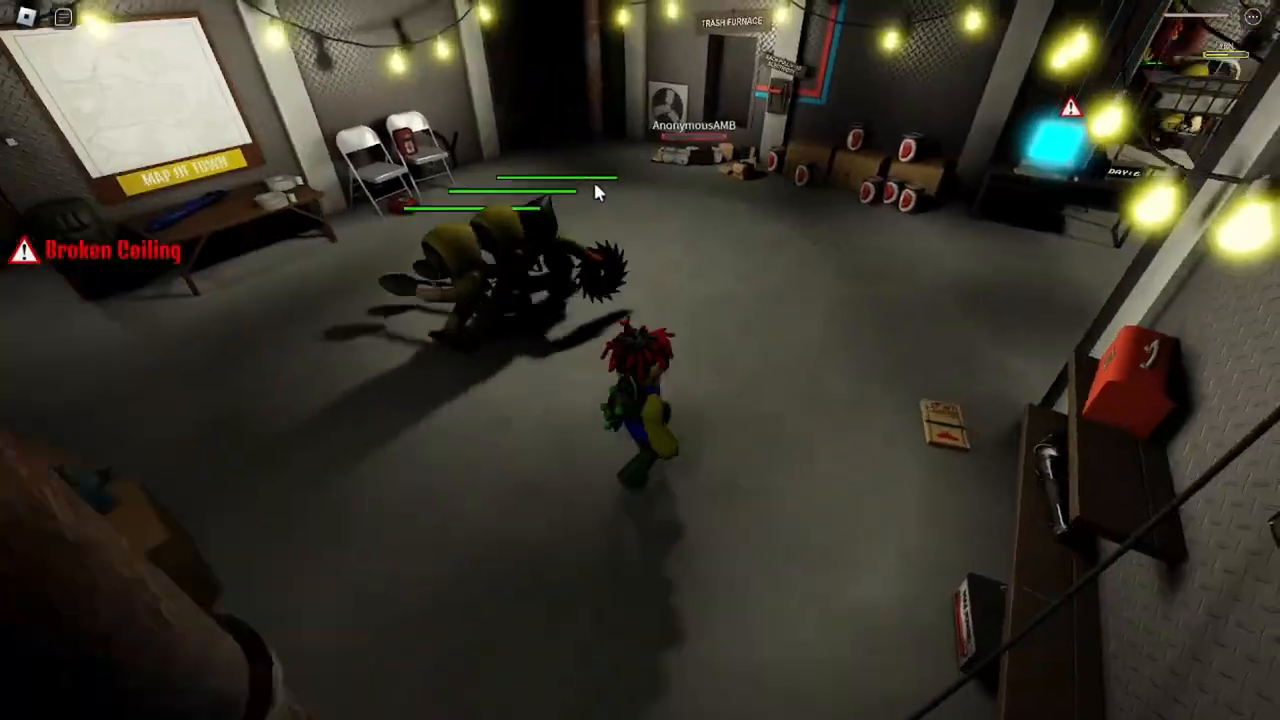
mouse_move(600, 180)
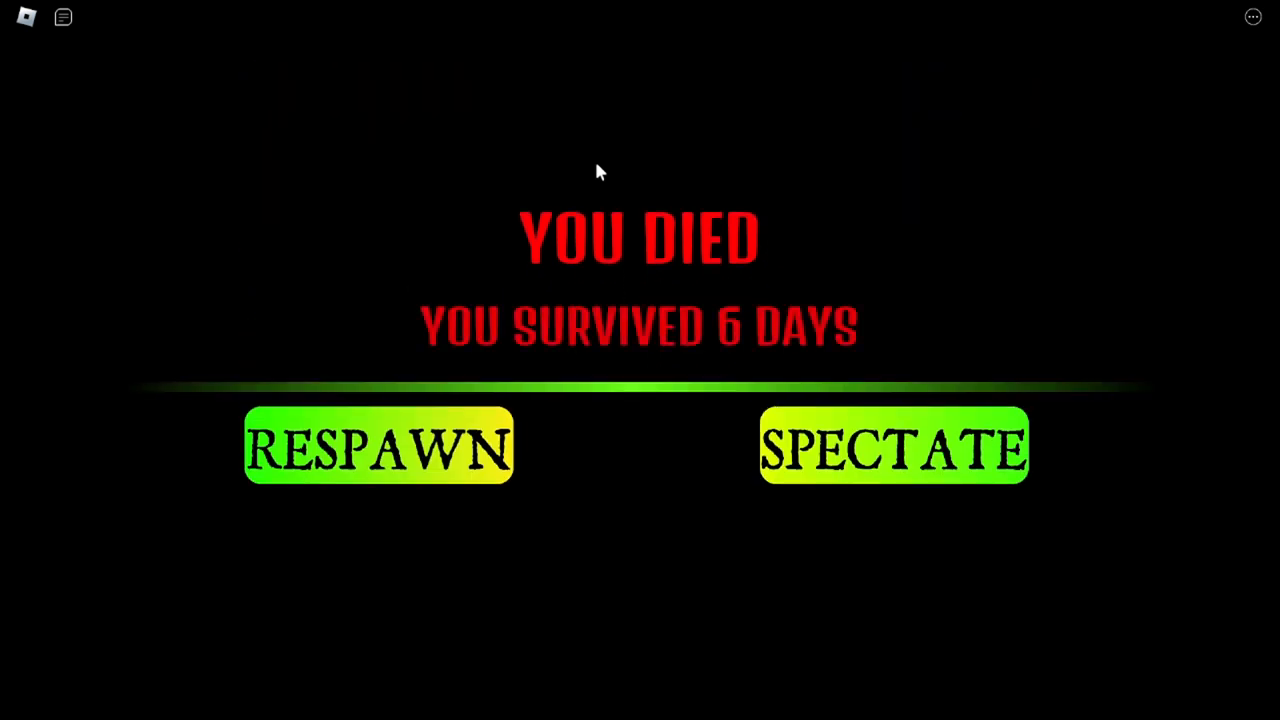
mouse_move(452, 408)
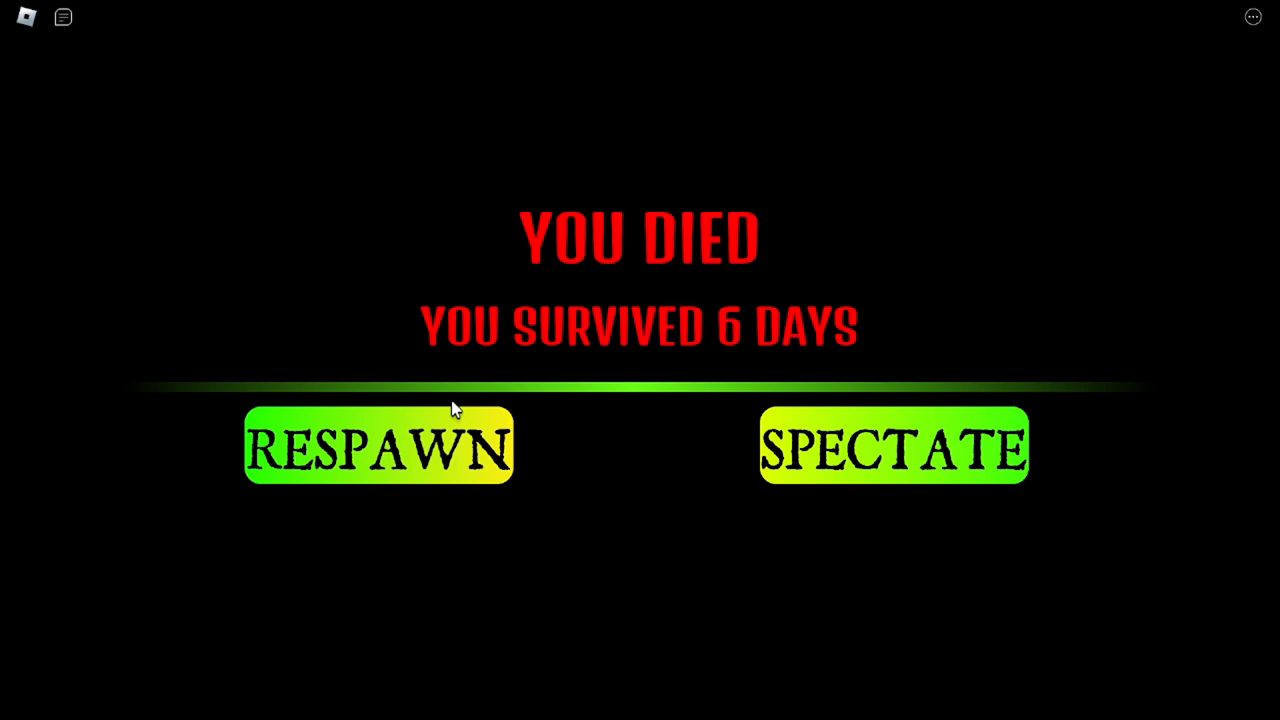